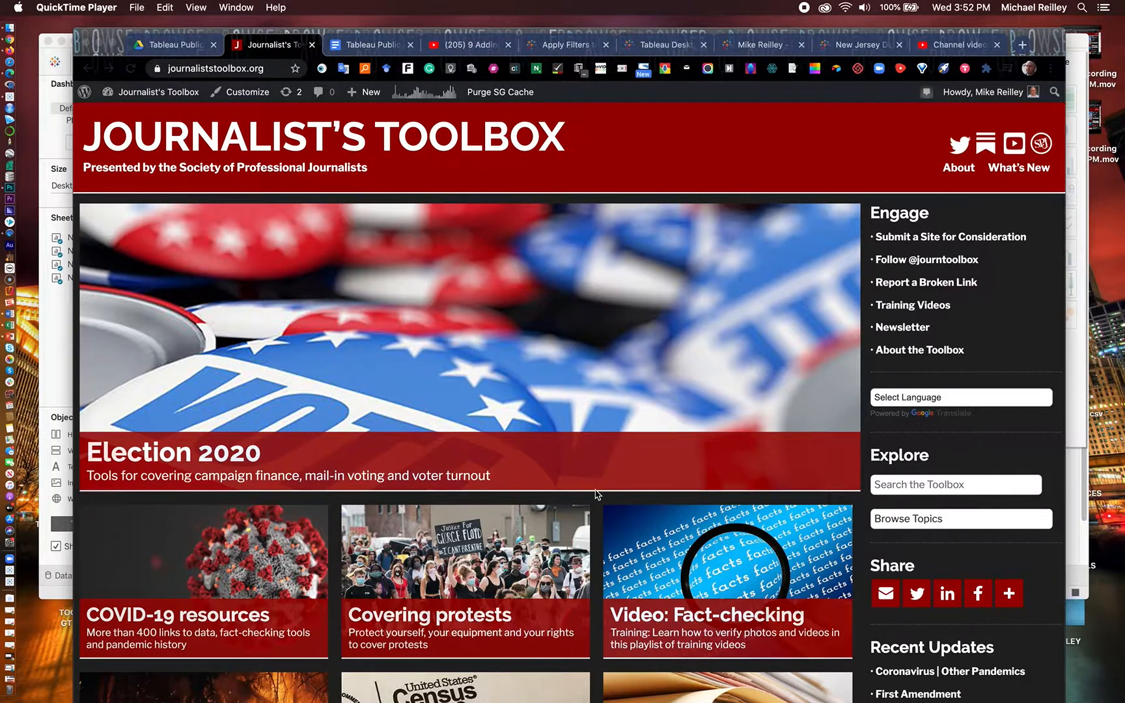
Switch to the Tableau Public Training doc in Chrome and dismiss the heading link preview.
scroll(down, 3)
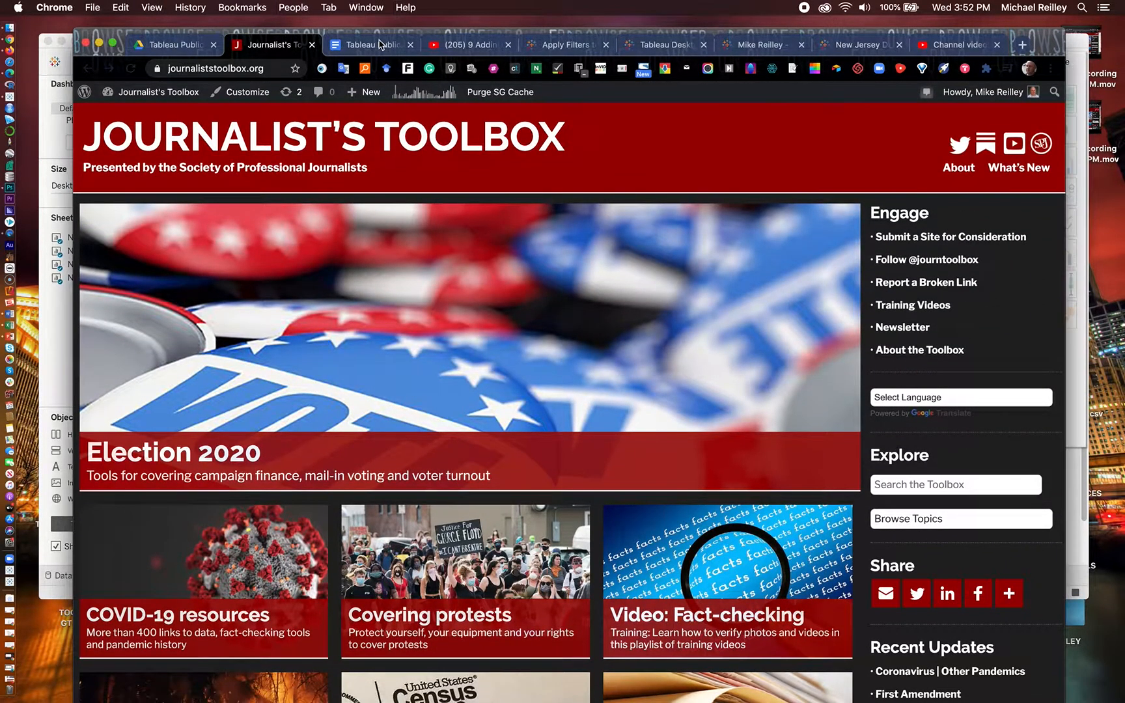
click(370, 45)
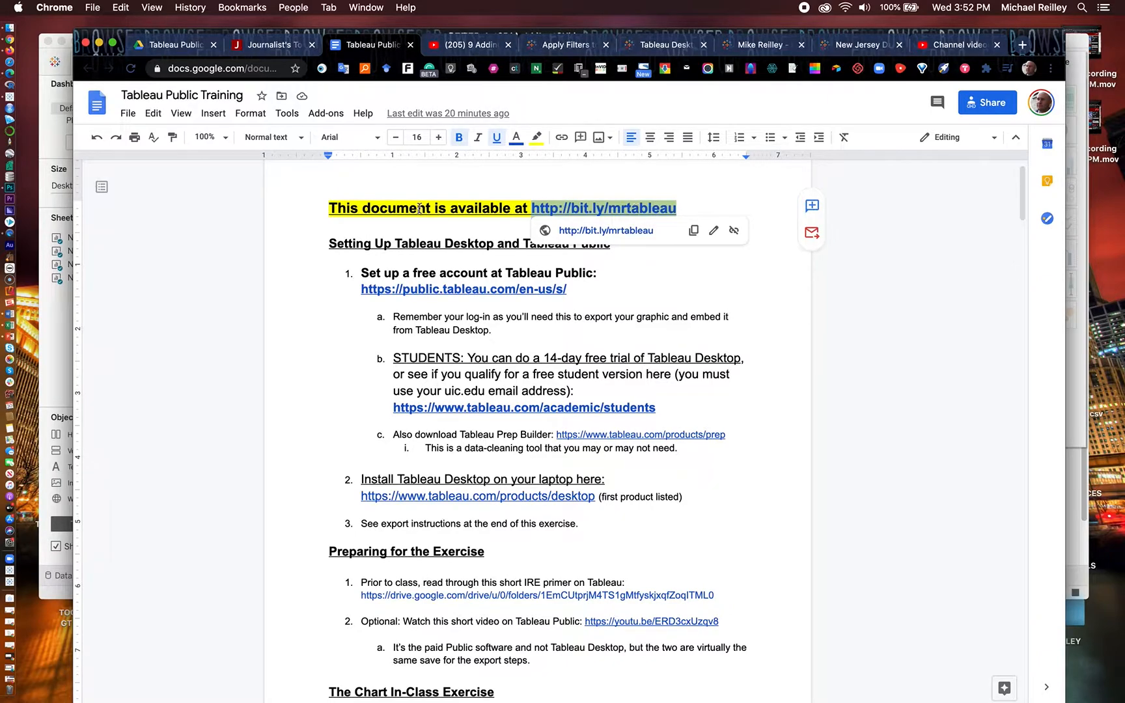
click(406, 208)
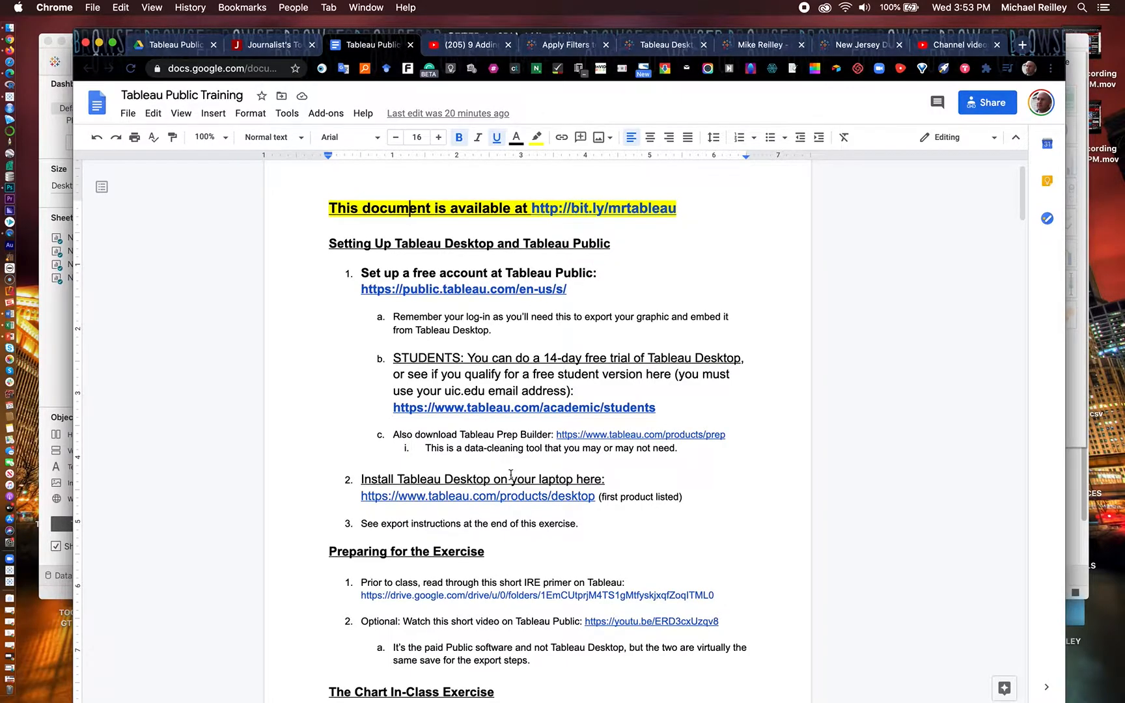
Scroll down the training doc to step 10, 'Adding a filter', and its video link.
scroll(down, 3)
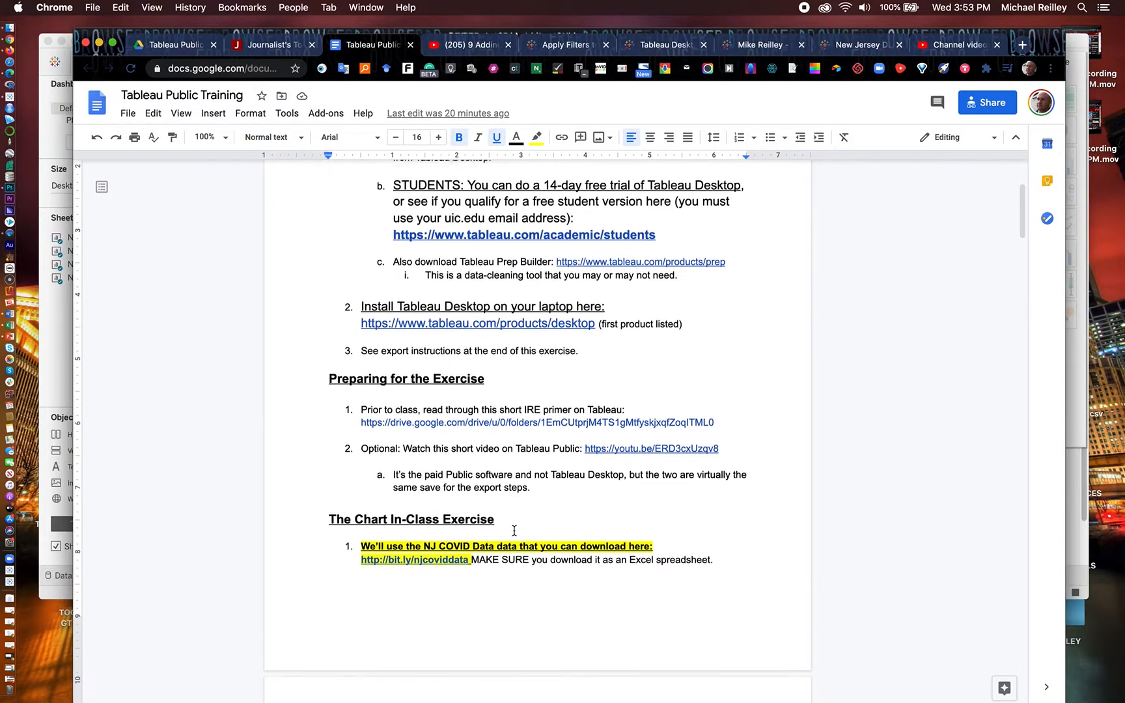
scroll(down, 3)
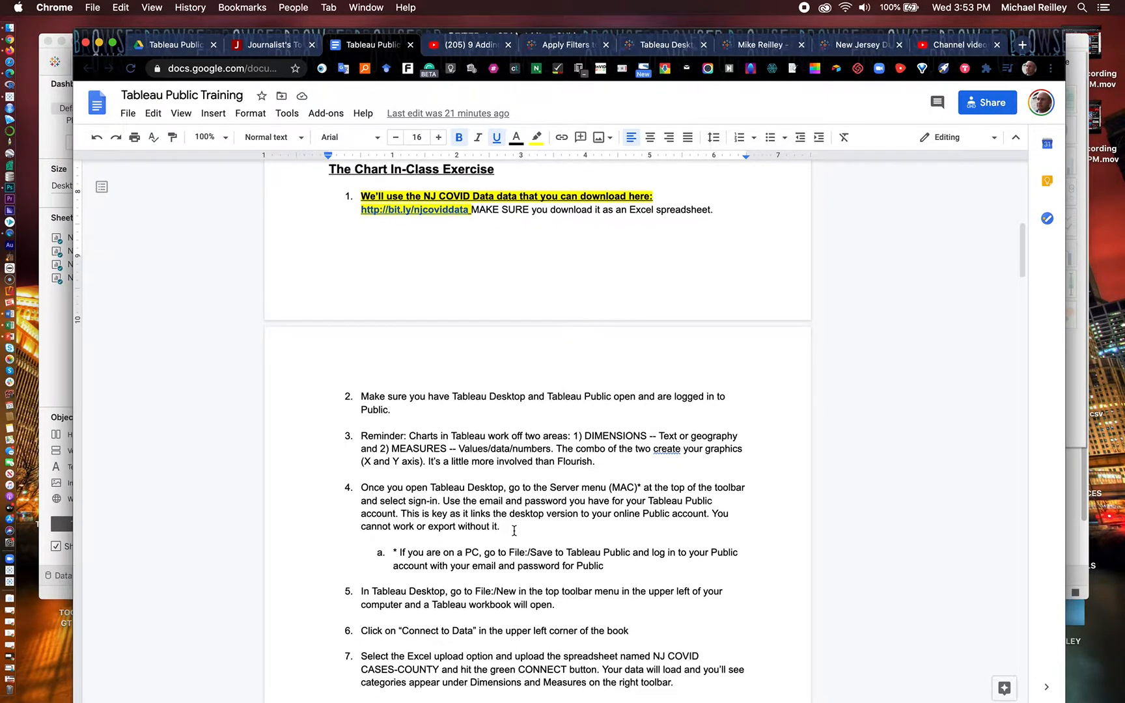
mouse_move(485, 356)
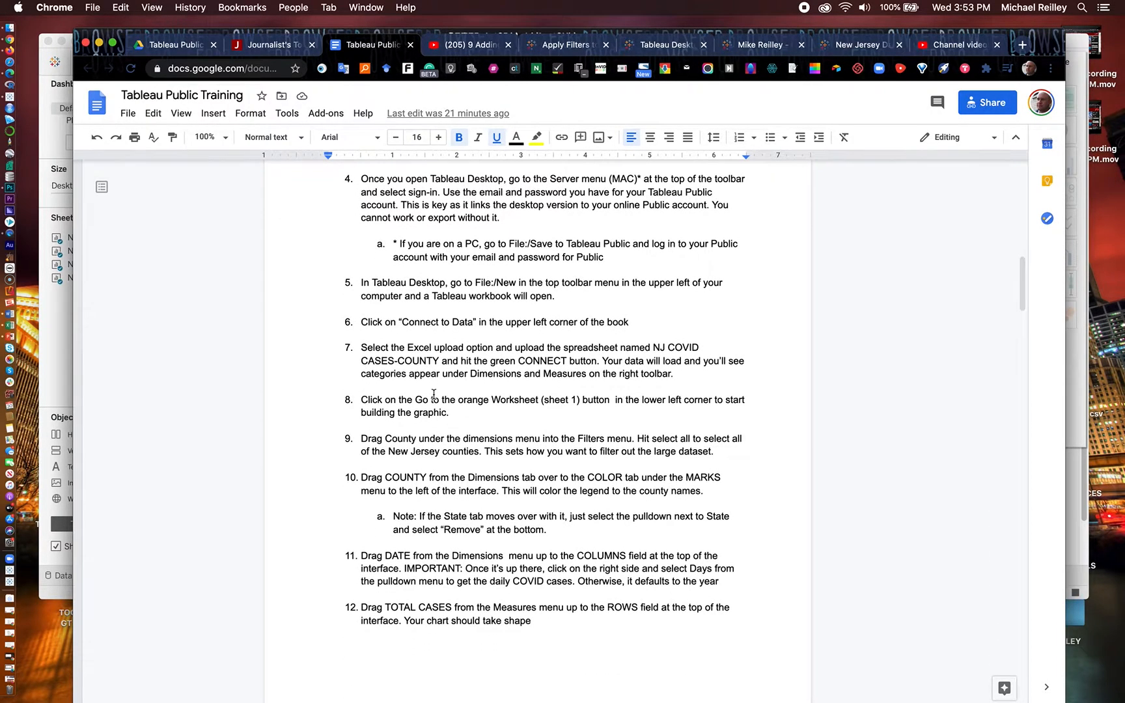
scroll(down, 3)
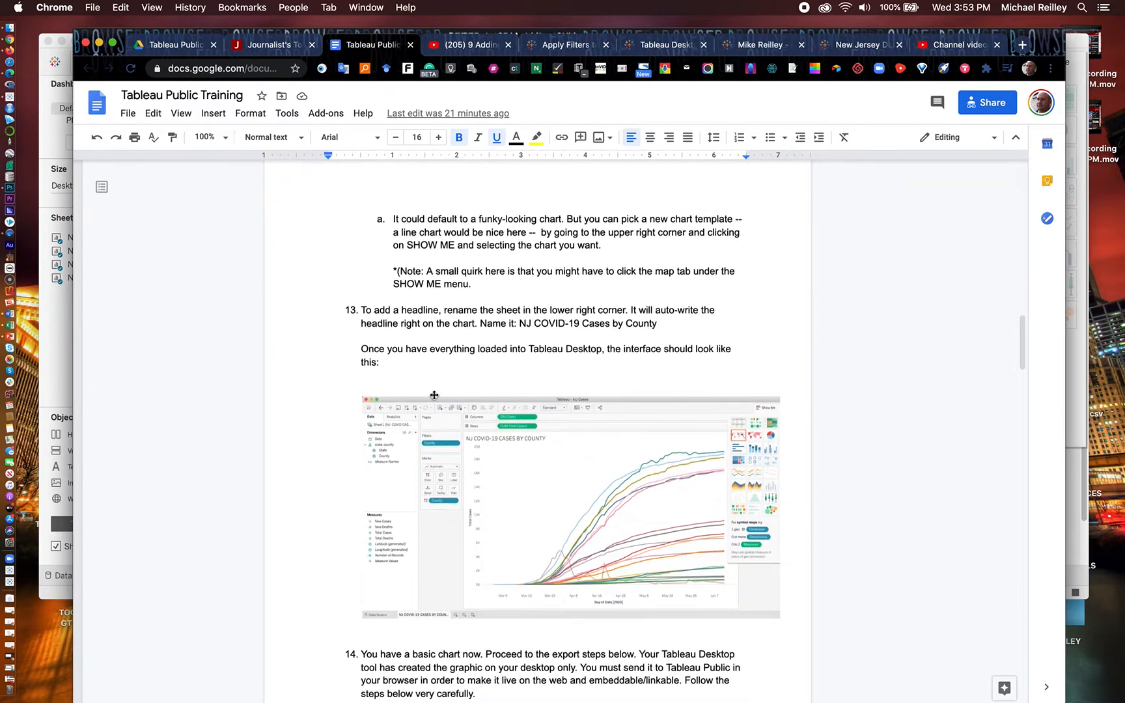
scroll(down, 3)
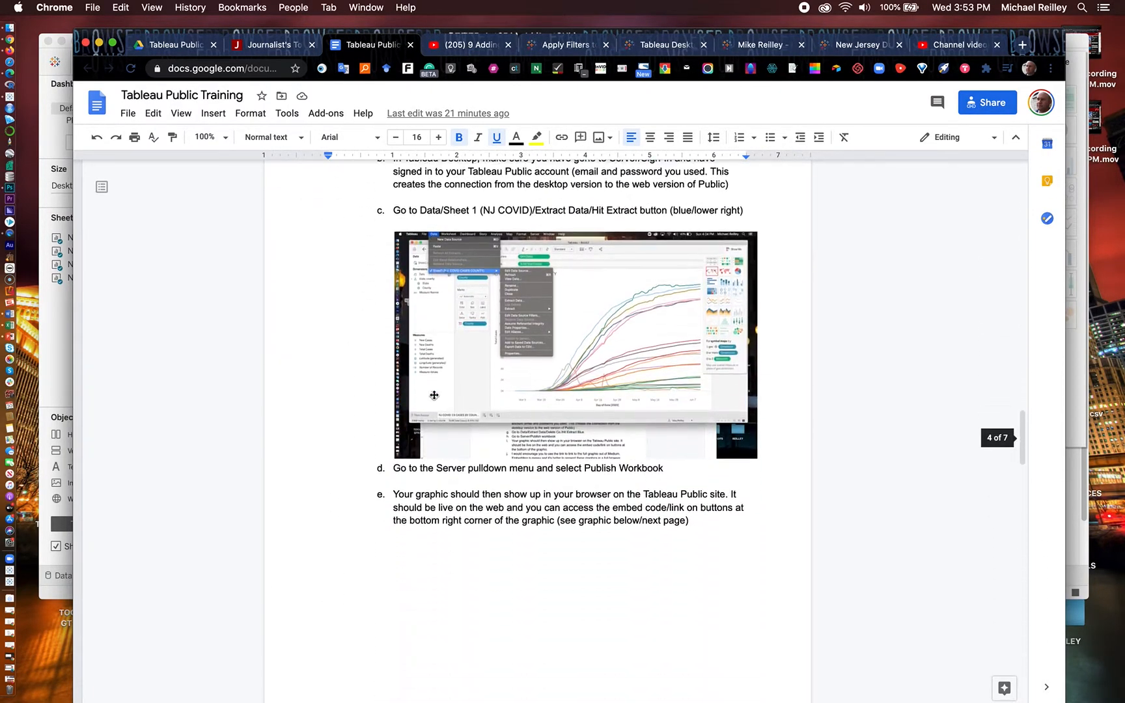
scroll(down, 3)
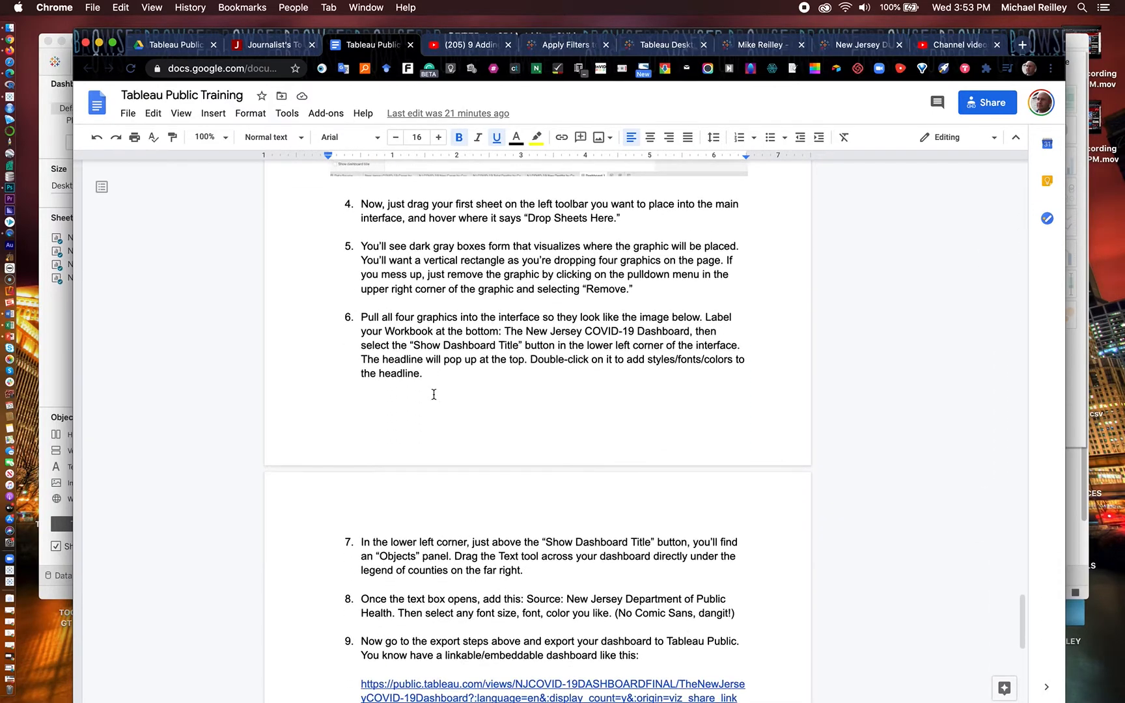
scroll(down, 3)
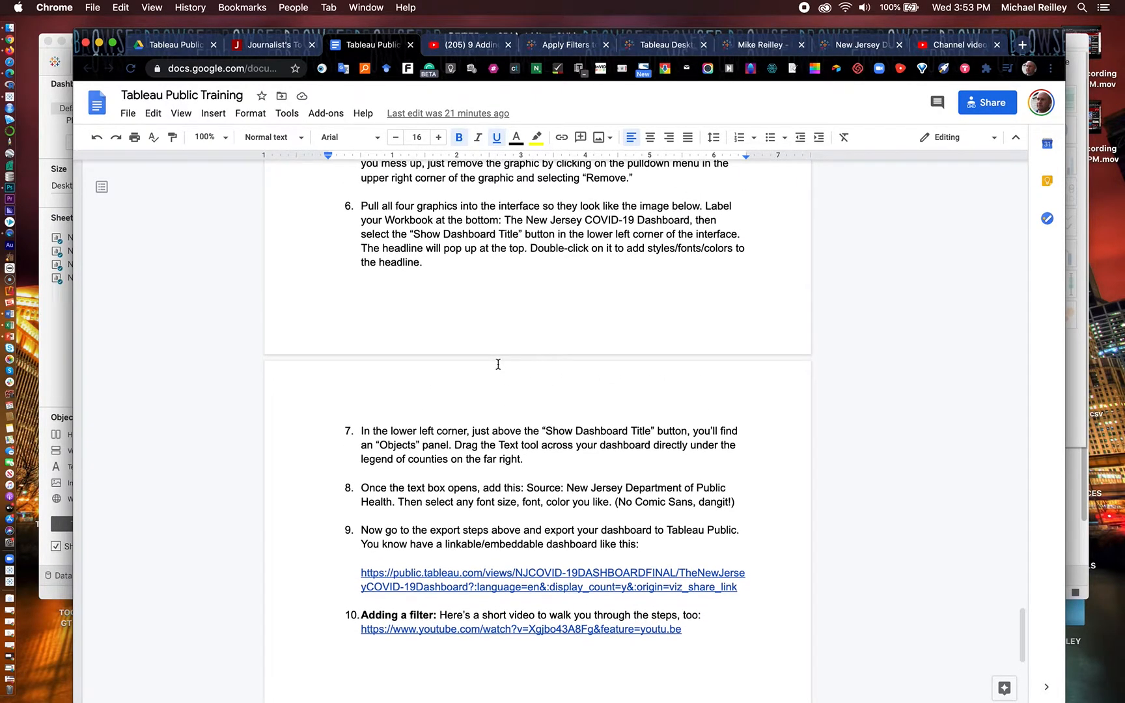
mouse_move(121, 34)
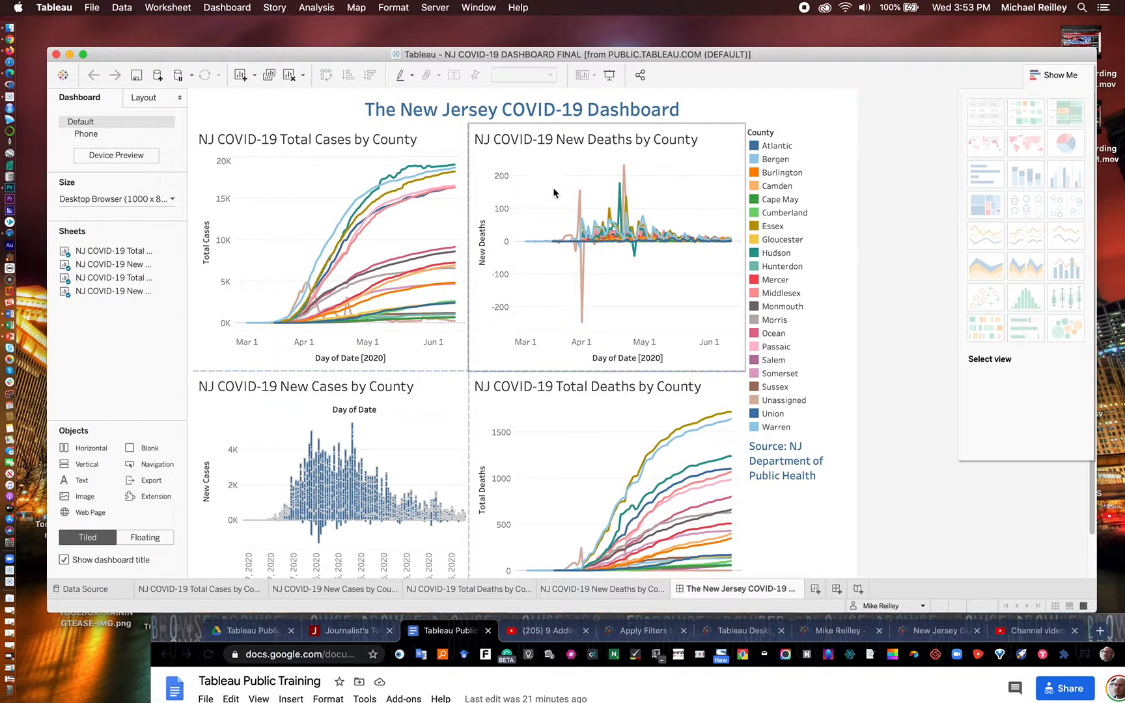
Select the Total Cases by County chart on the New Jersey COVID-19 Dashboard.
click(382, 194)
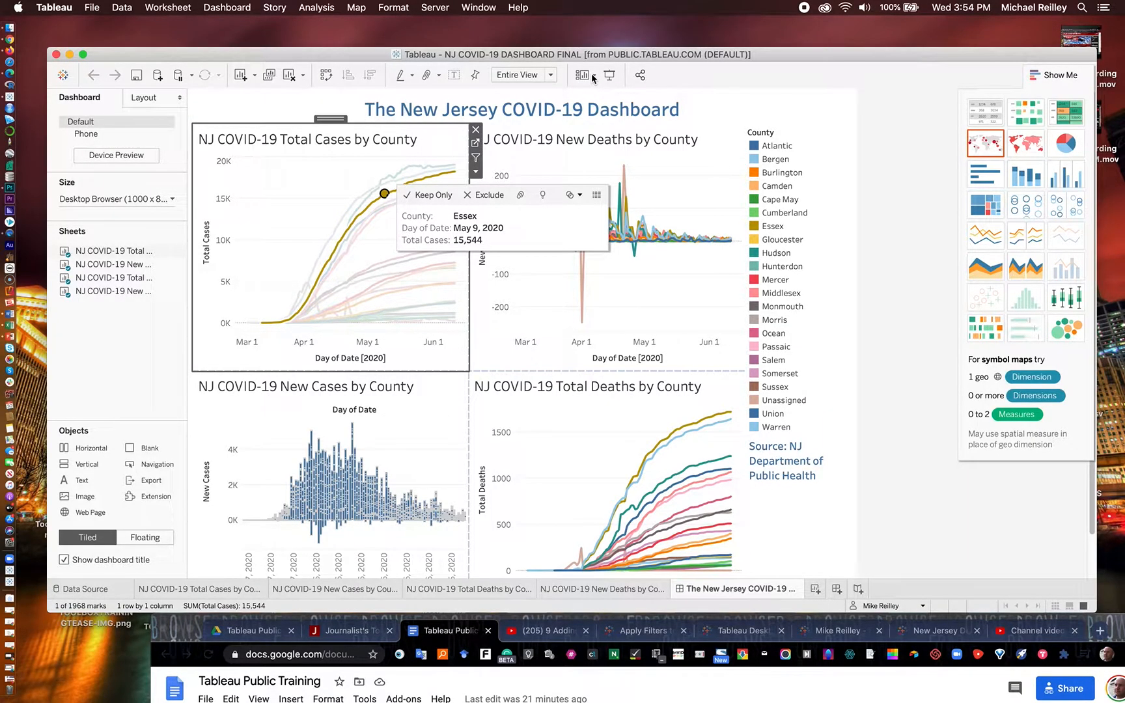
Show the County filter card for the Total Cases chart on the dashboard.
click(582, 75)
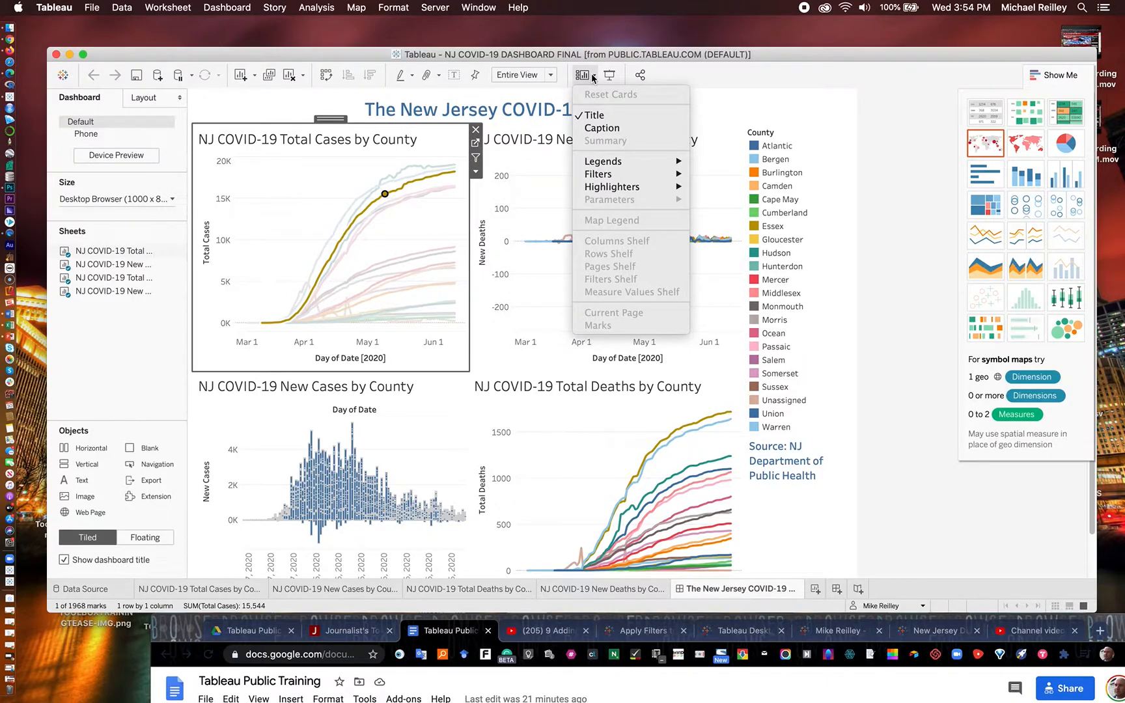
mouse_move(603, 161)
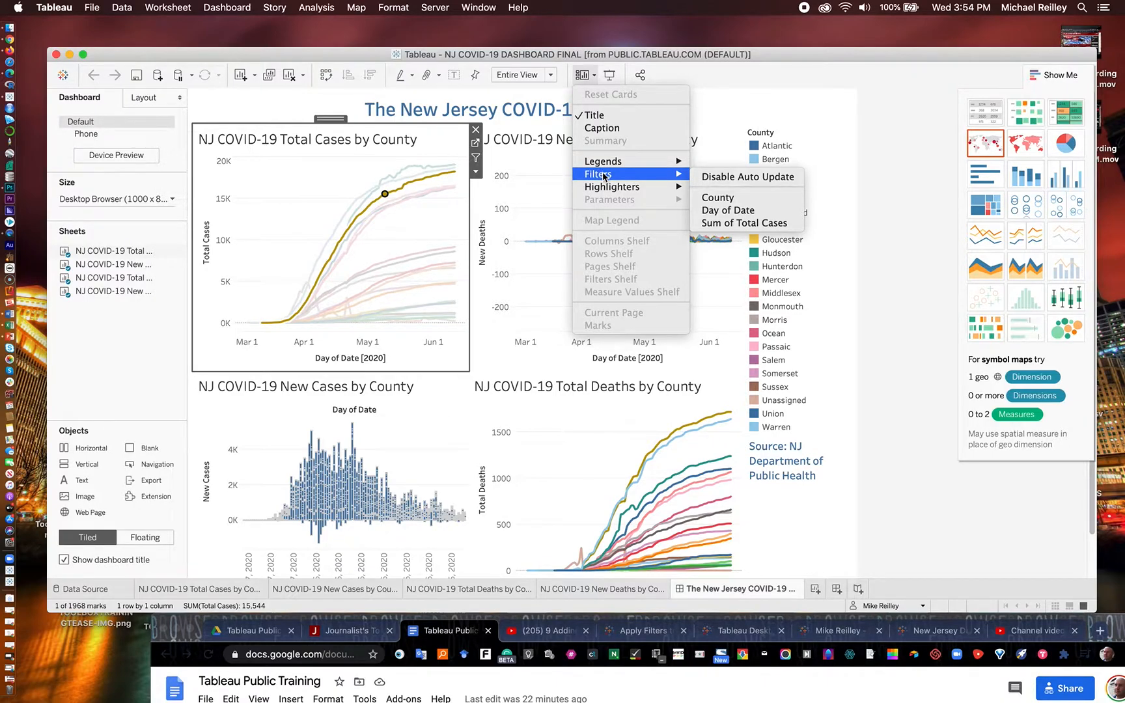
mouse_move(718, 197)
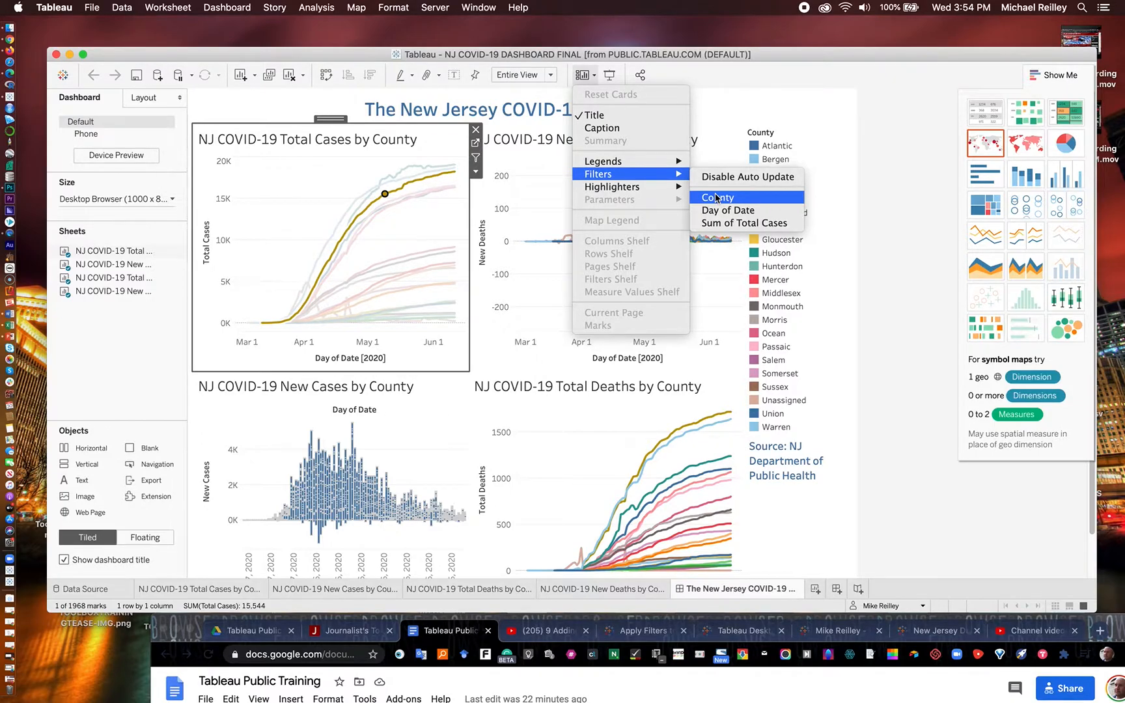
click(717, 198)
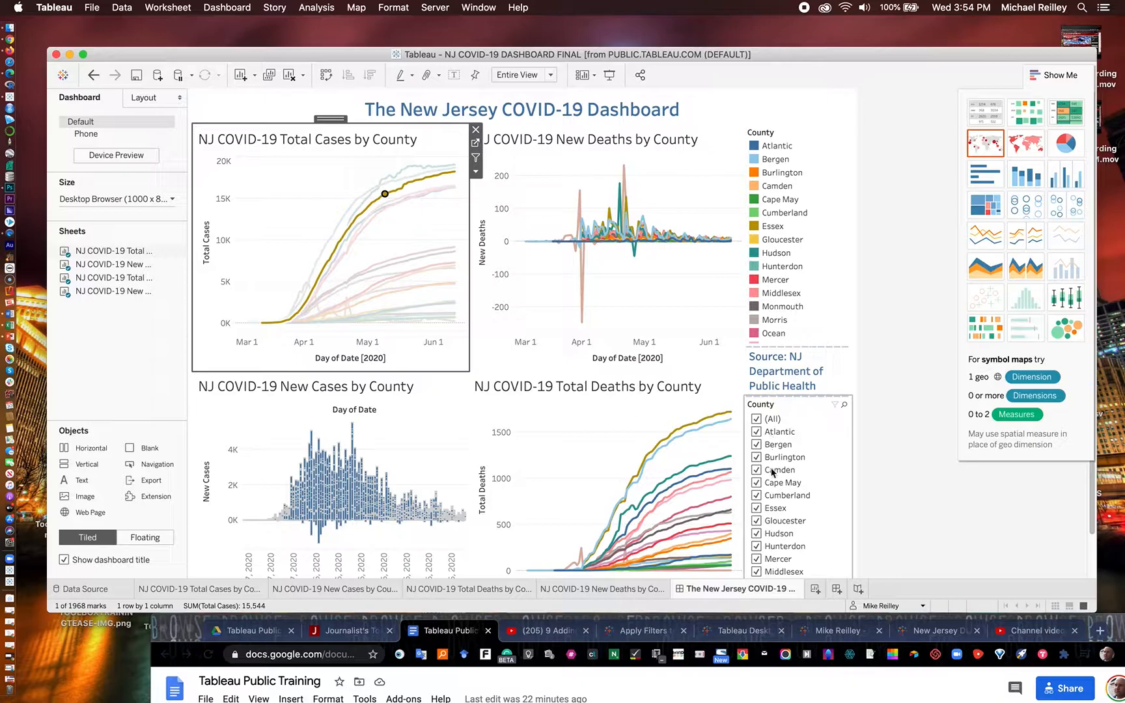
mouse_move(780, 539)
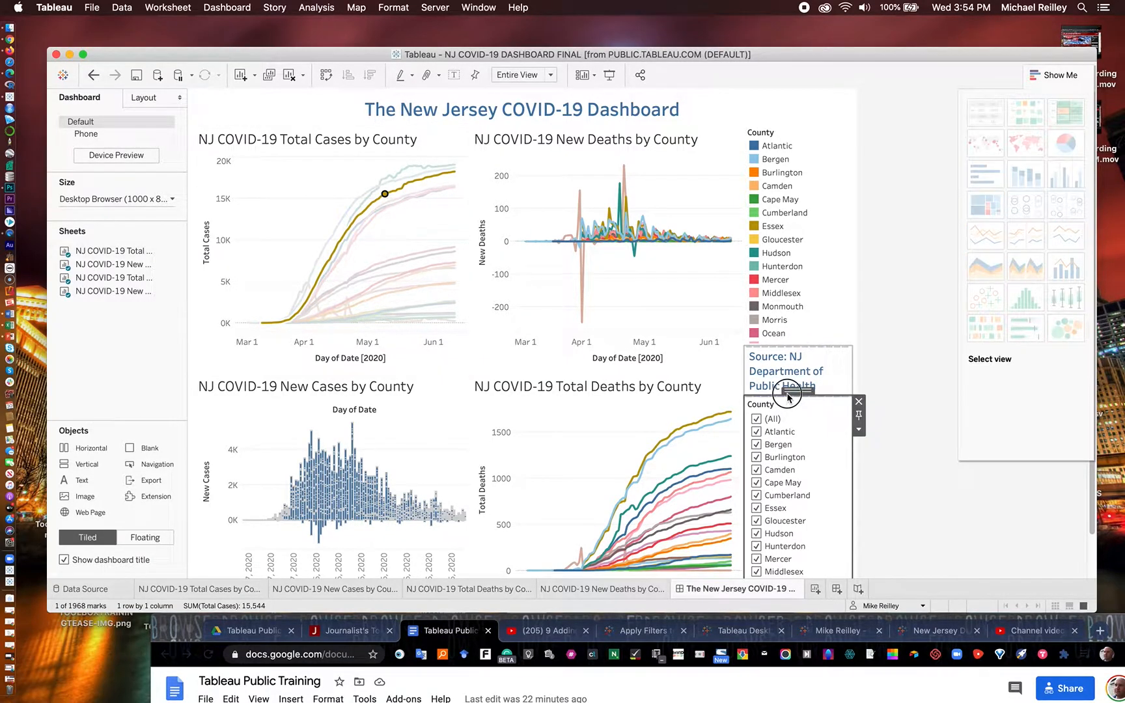
Drag the County filter checklist up beneath the dashboard title.
click(858, 401)
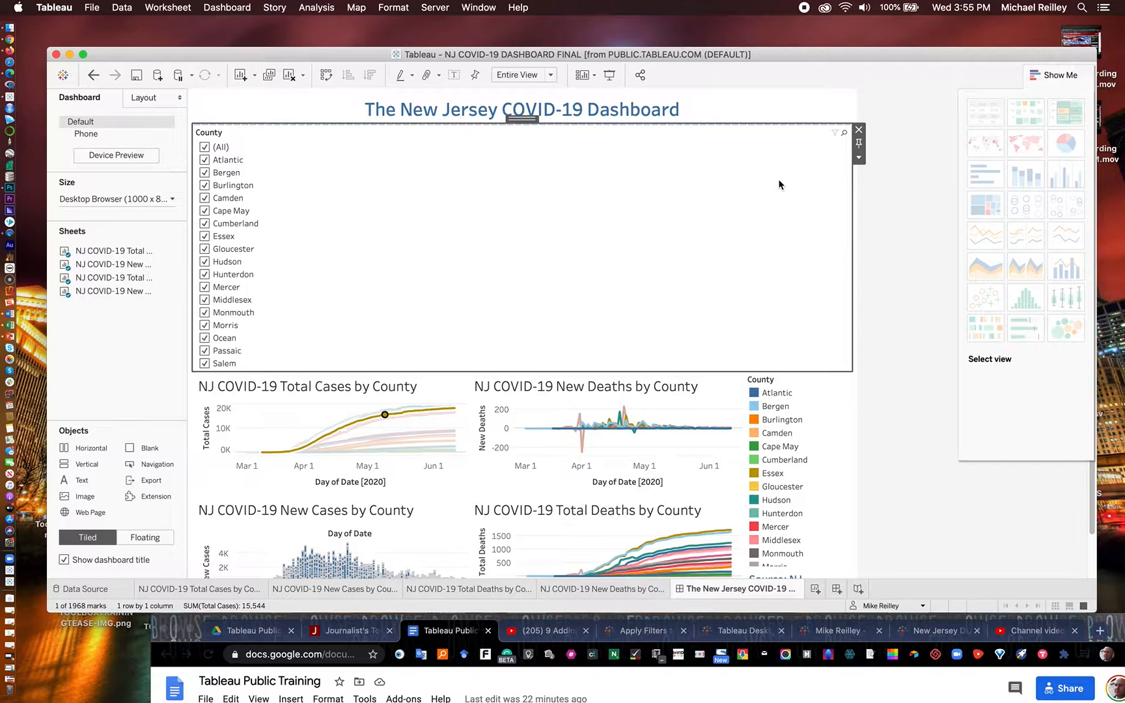
click(523, 120)
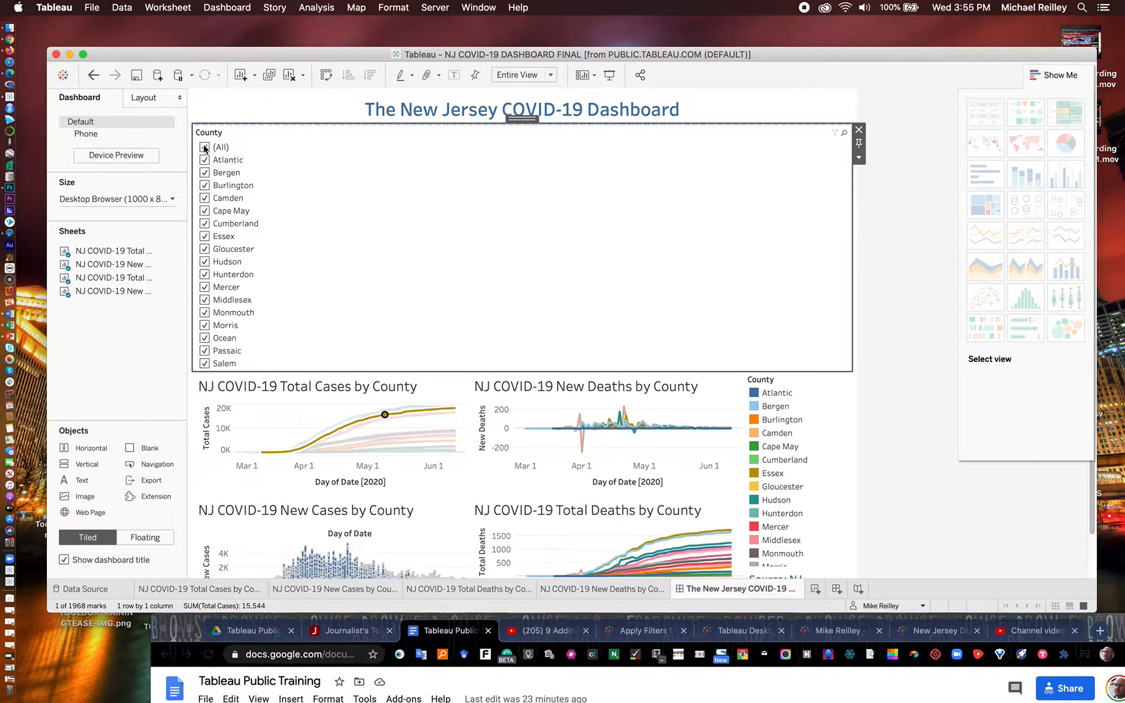
click(206, 148)
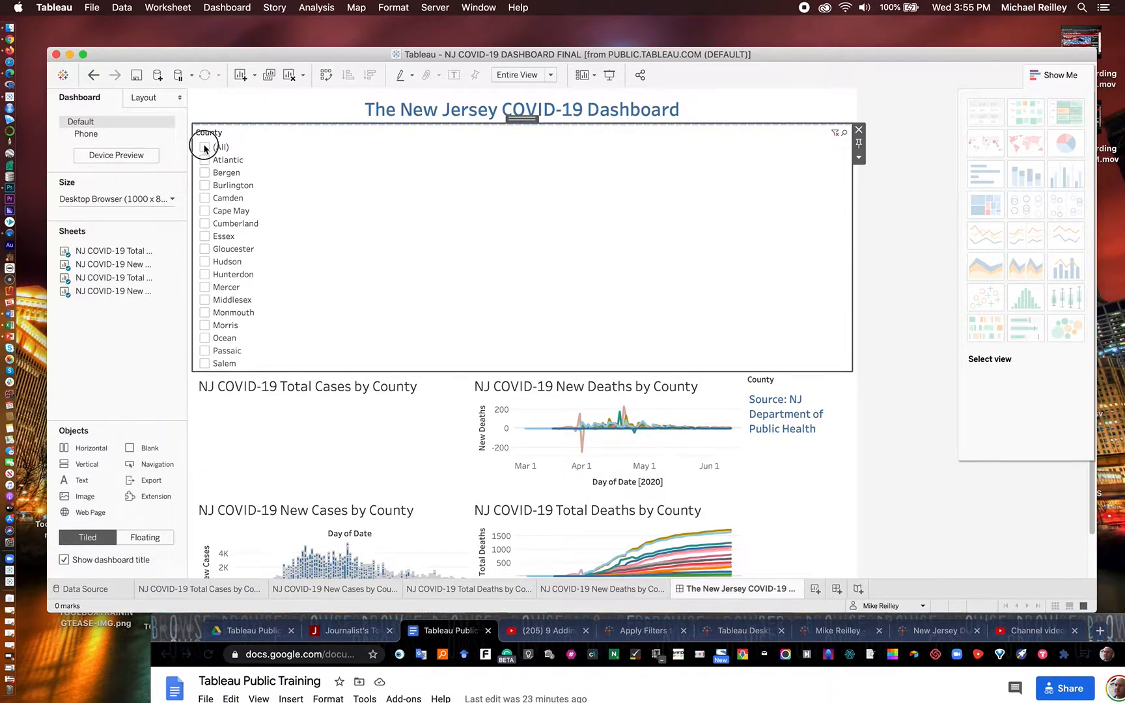
click(204, 147)
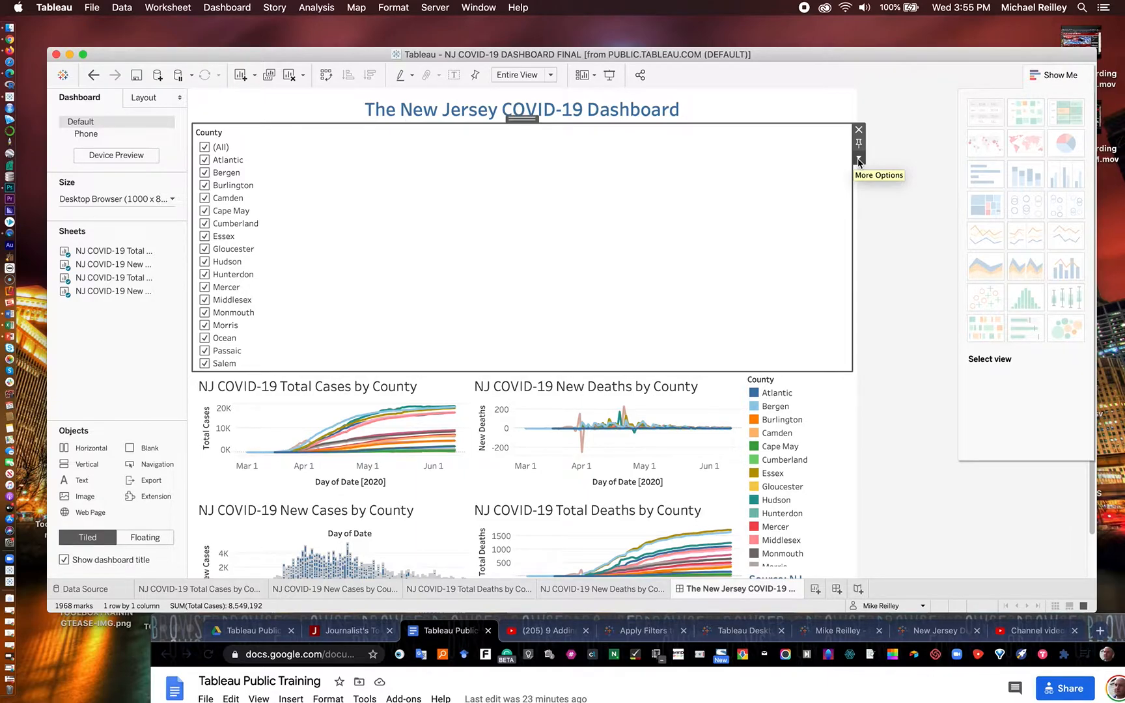
Change the County filter to a single-value dropdown showing (All).
click(858, 160)
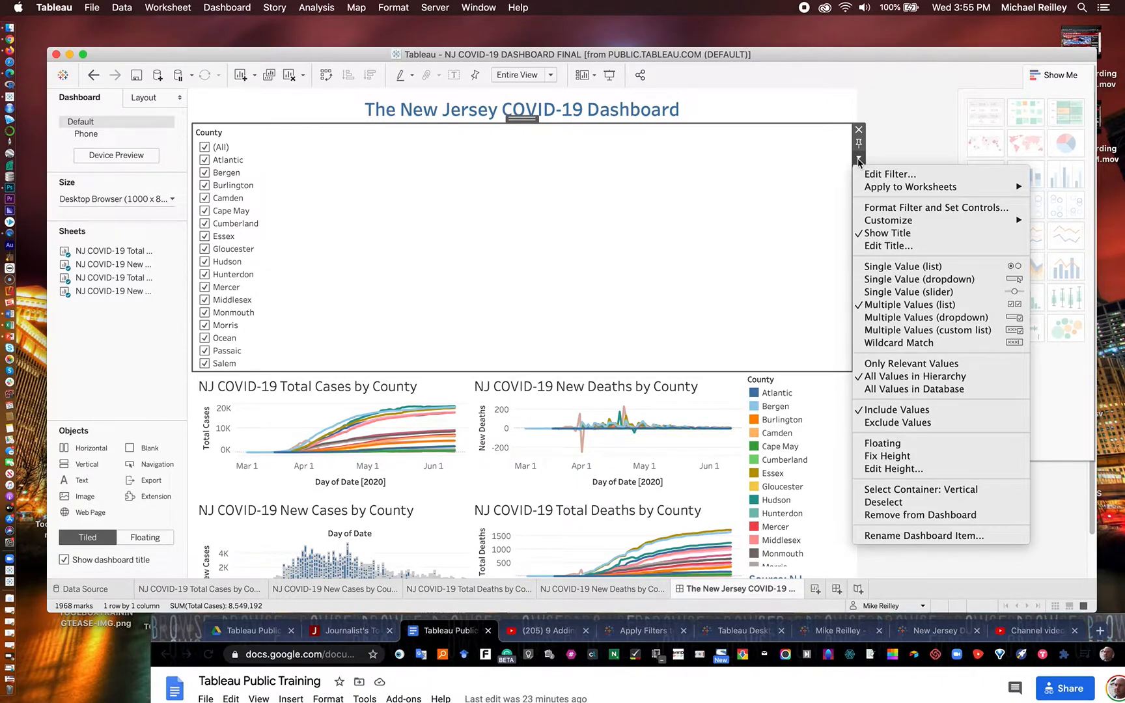
mouse_move(902, 266)
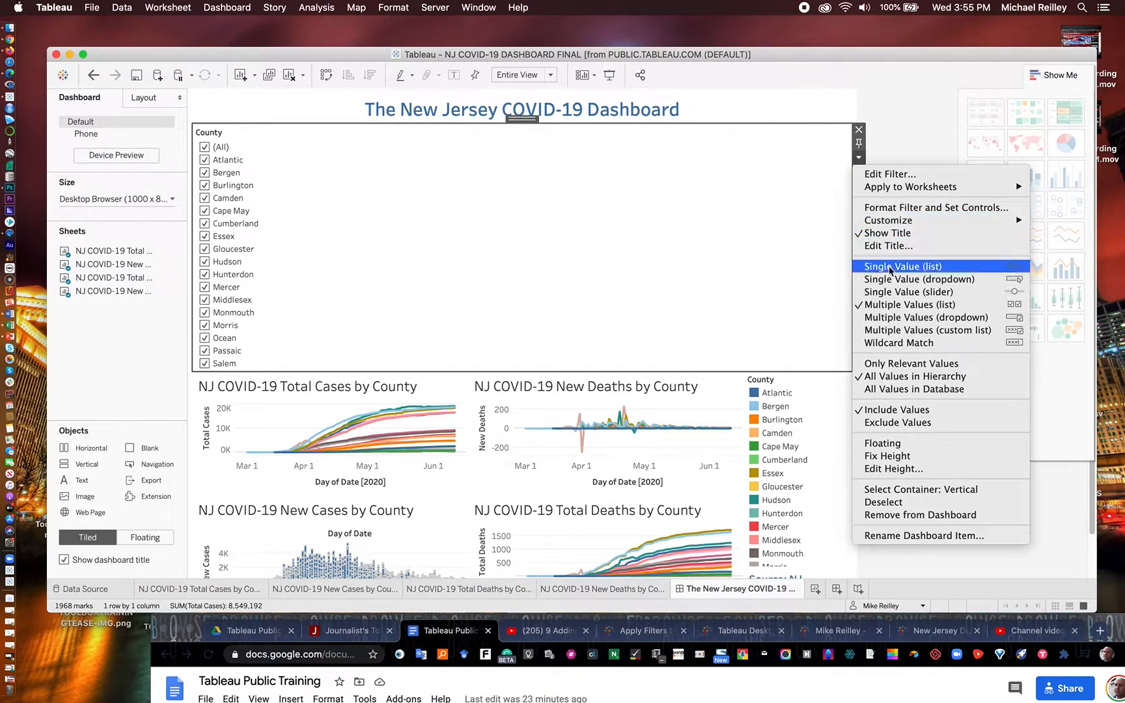
mouse_move(909, 291)
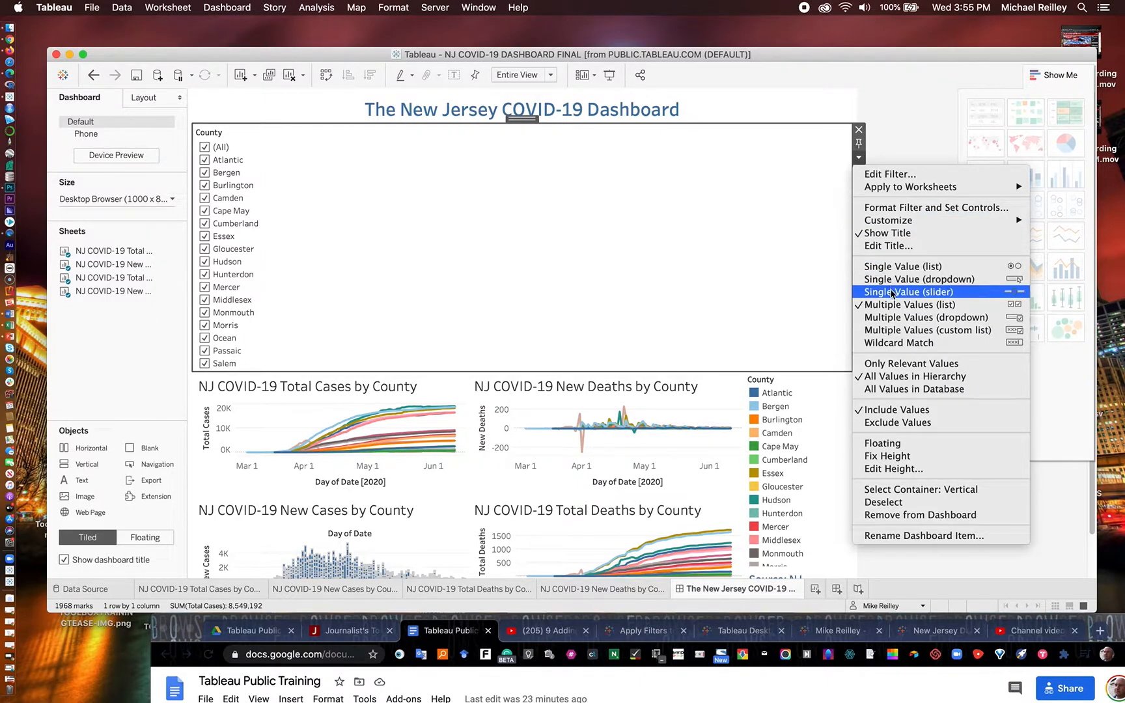
mouse_move(926, 329)
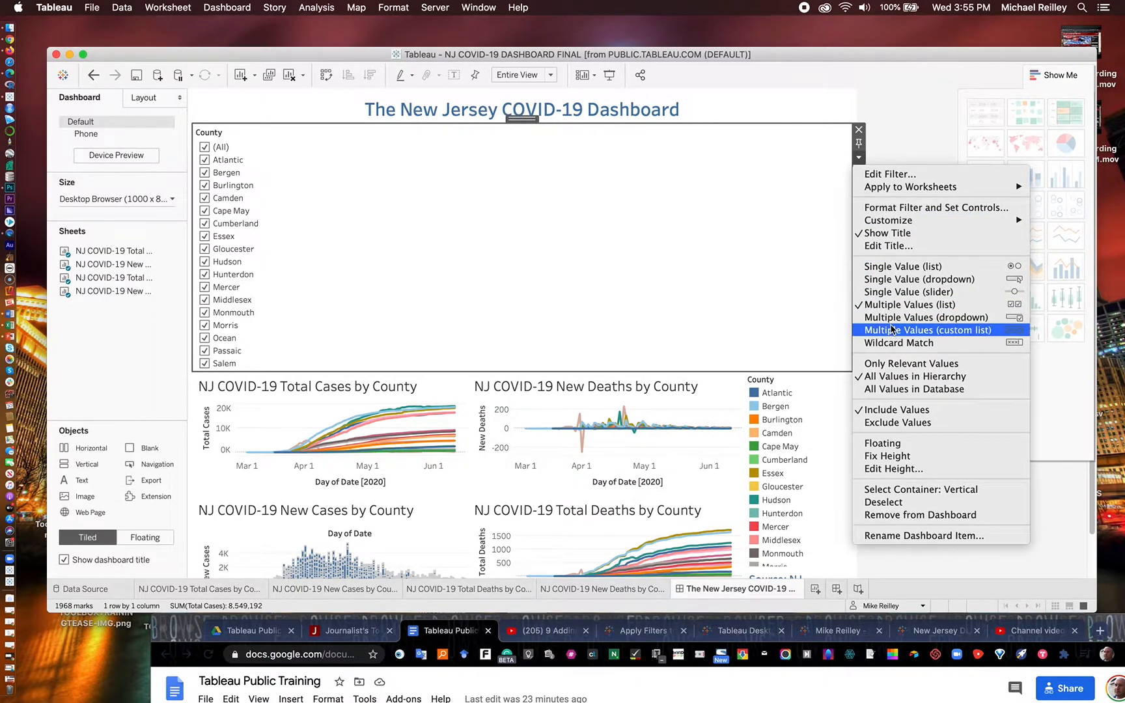
mouse_move(908, 304)
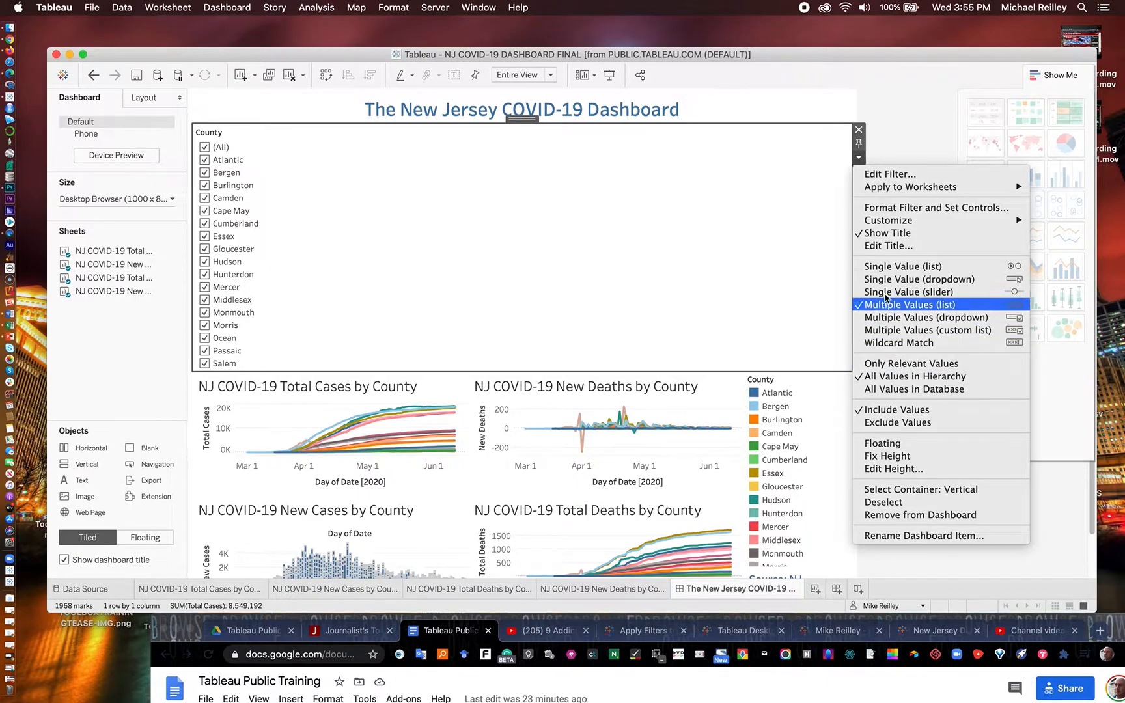
mouse_move(925, 318)
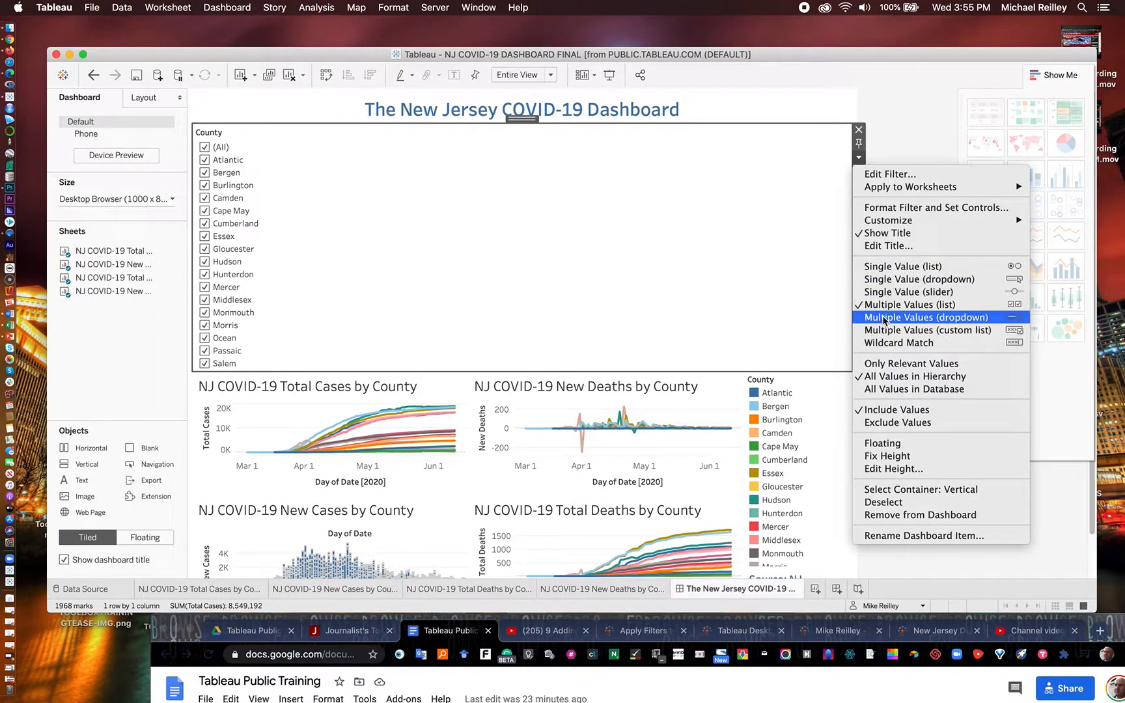
mouse_move(917, 280)
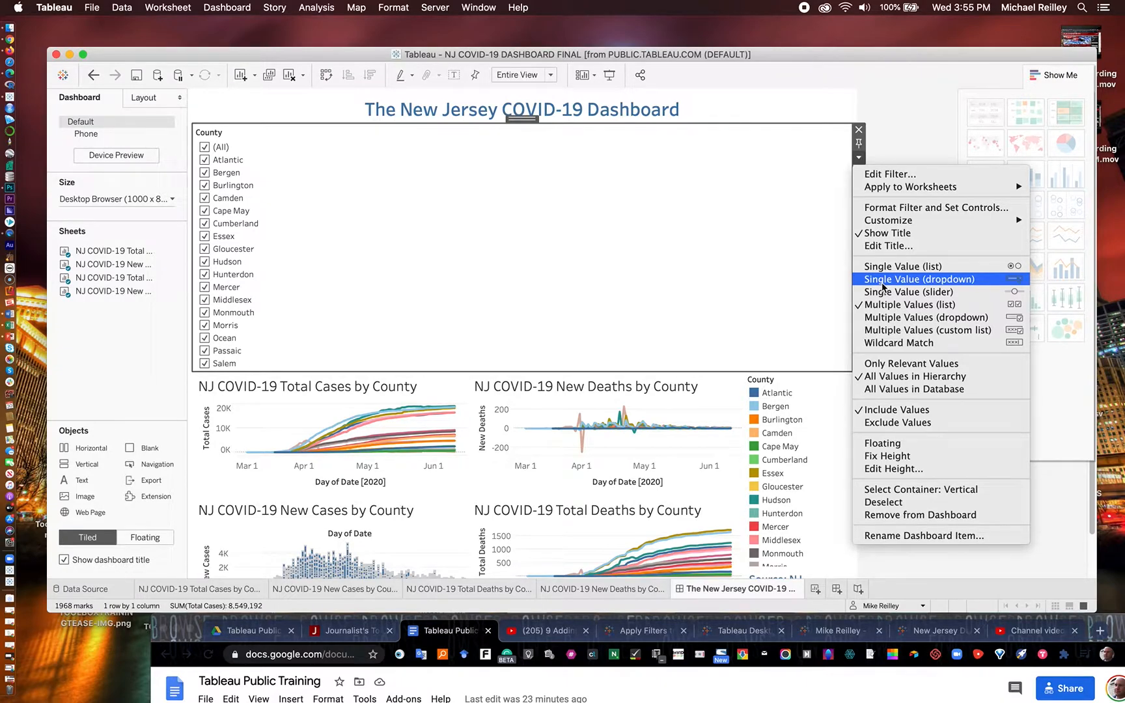
click(916, 278)
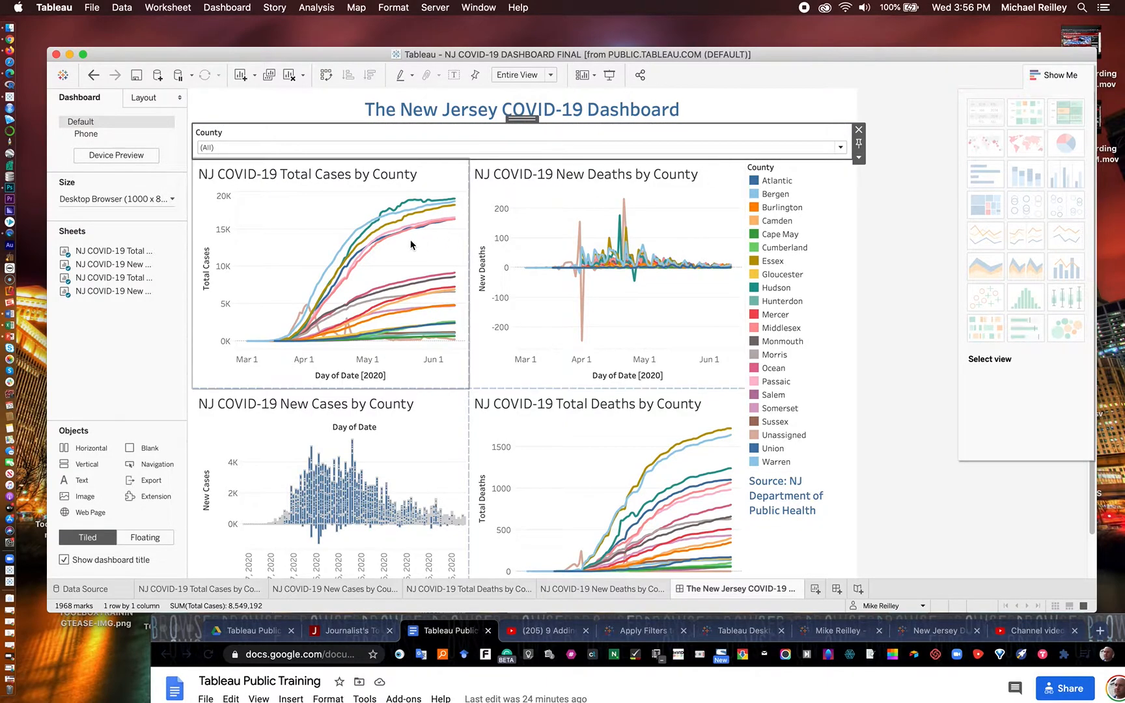
mouse_move(422, 233)
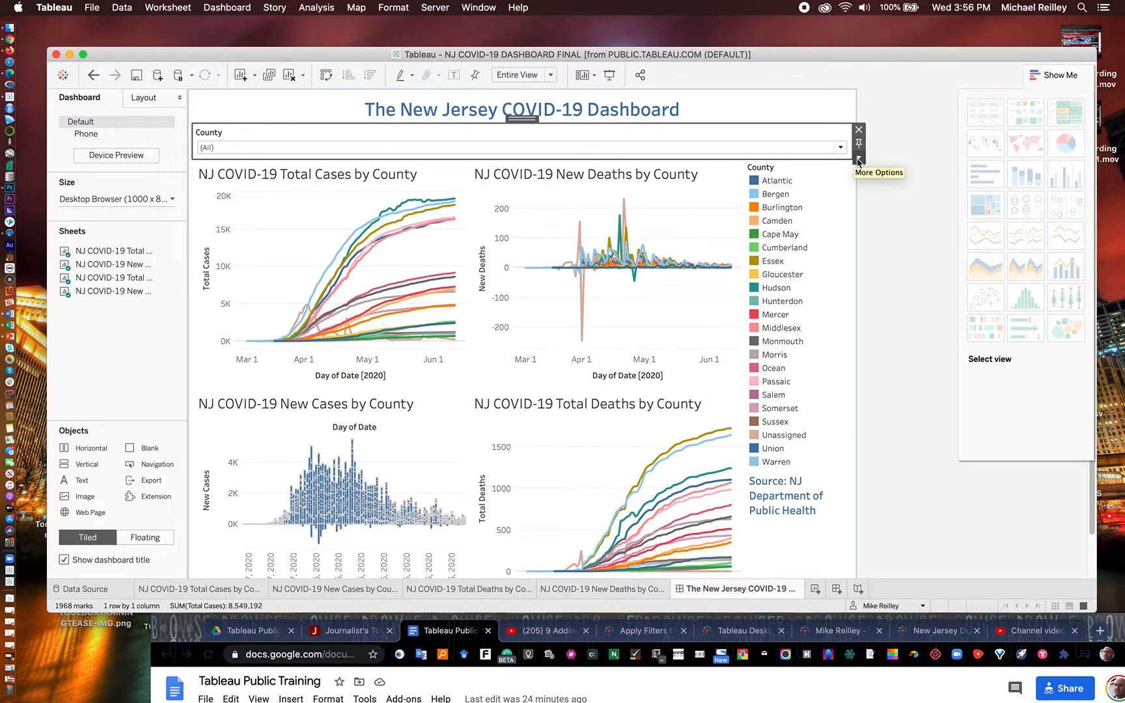
mouse_move(859, 159)
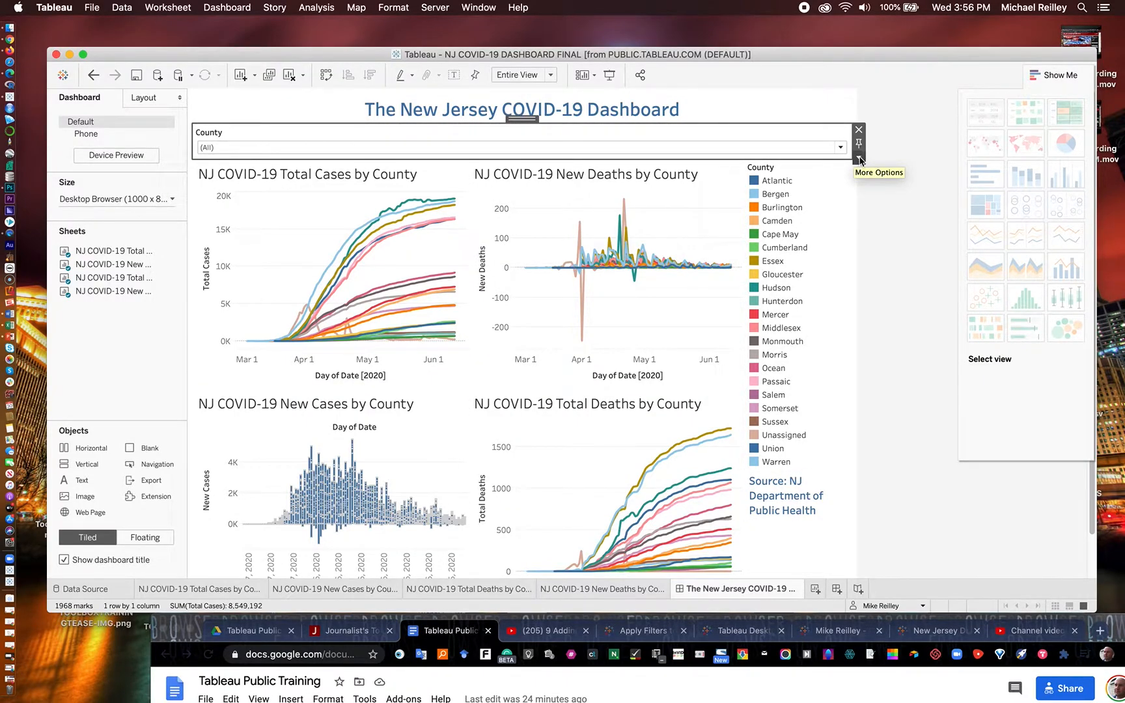
Apply the County filter to selected worksheets, adding New Deaths by County to cover all four.
click(858, 159)
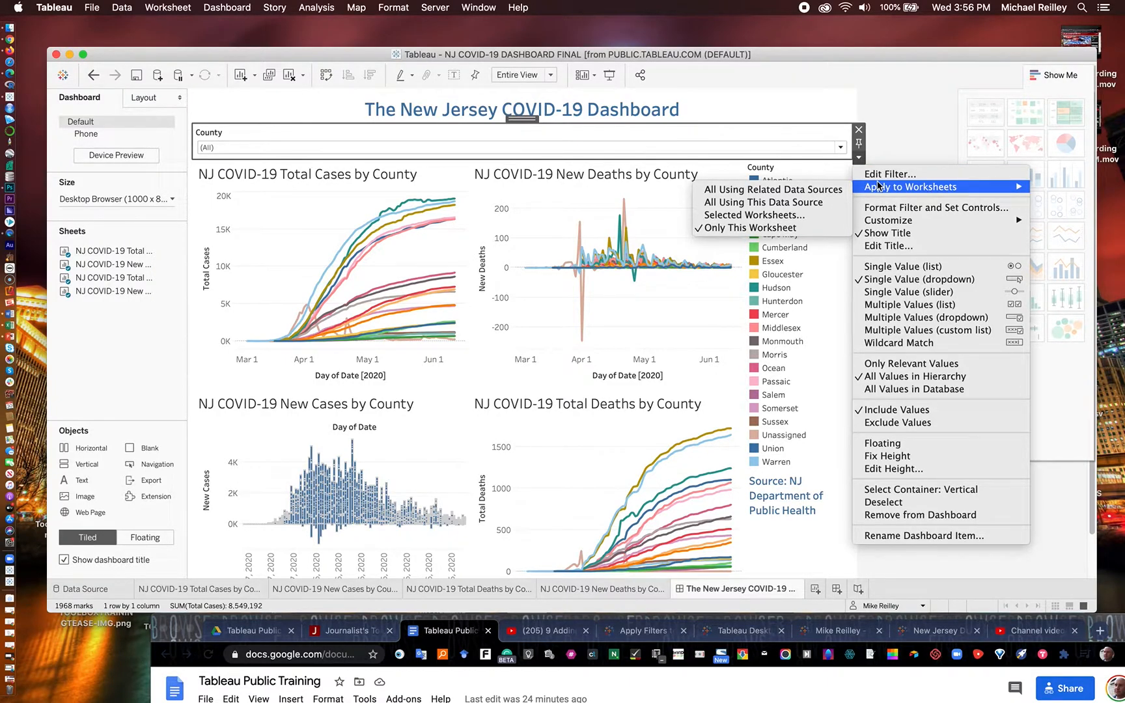
mouse_move(752, 214)
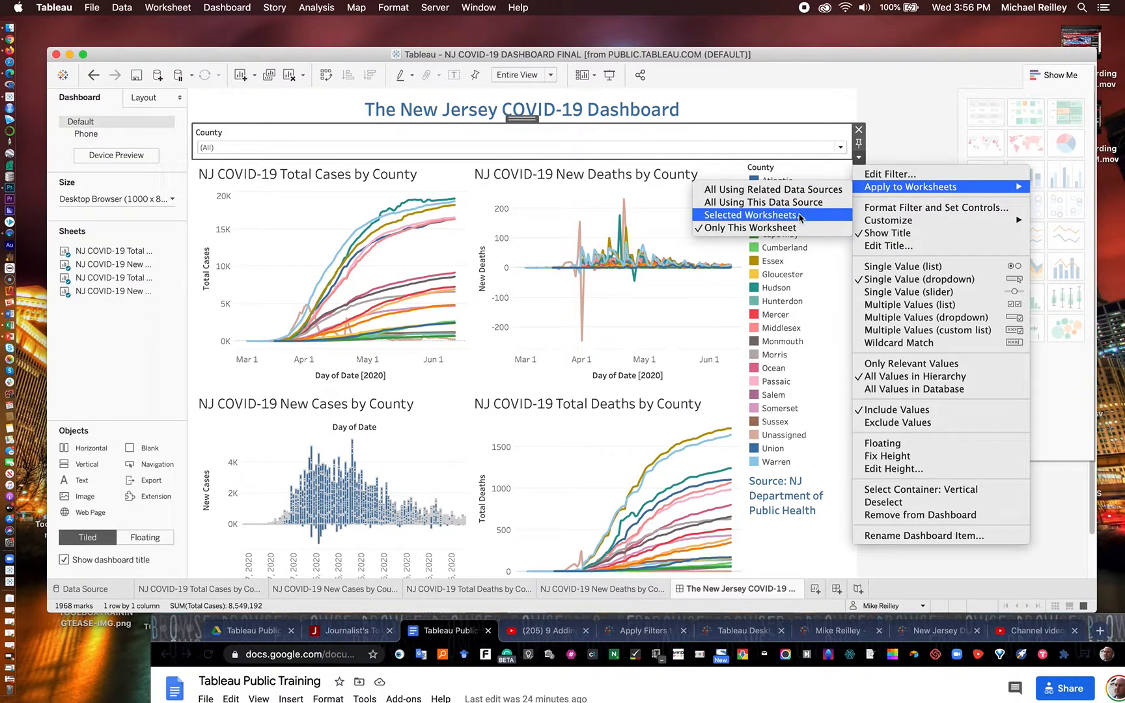
mouse_move(773, 202)
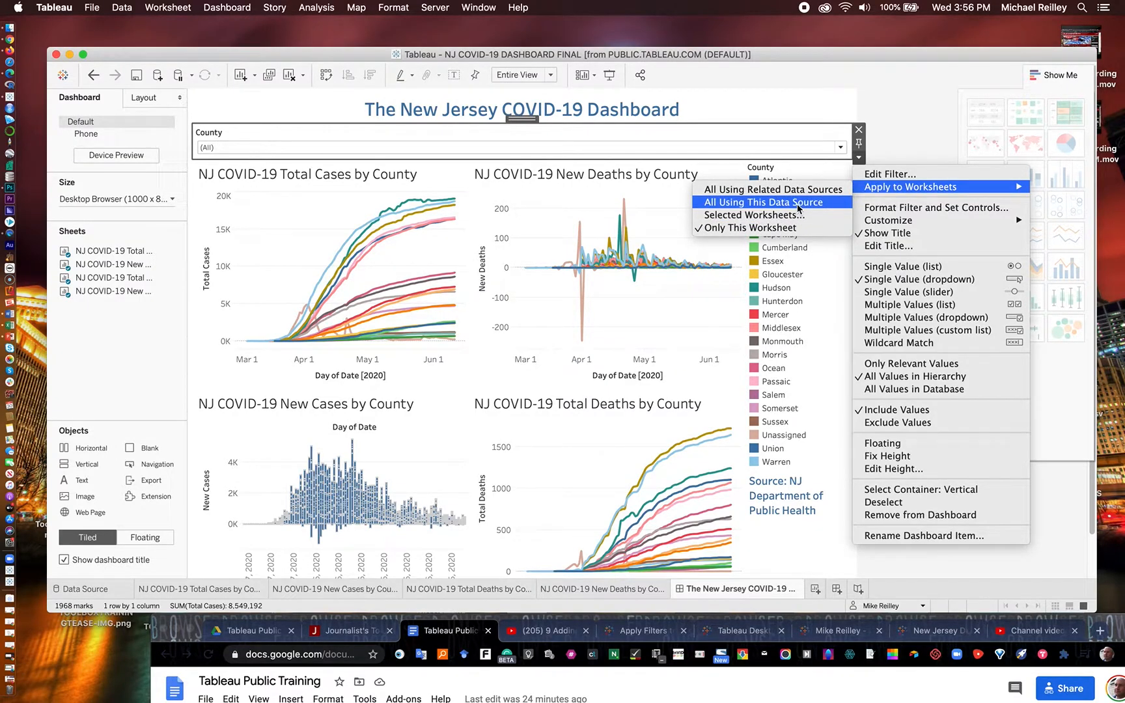
mouse_move(751, 215)
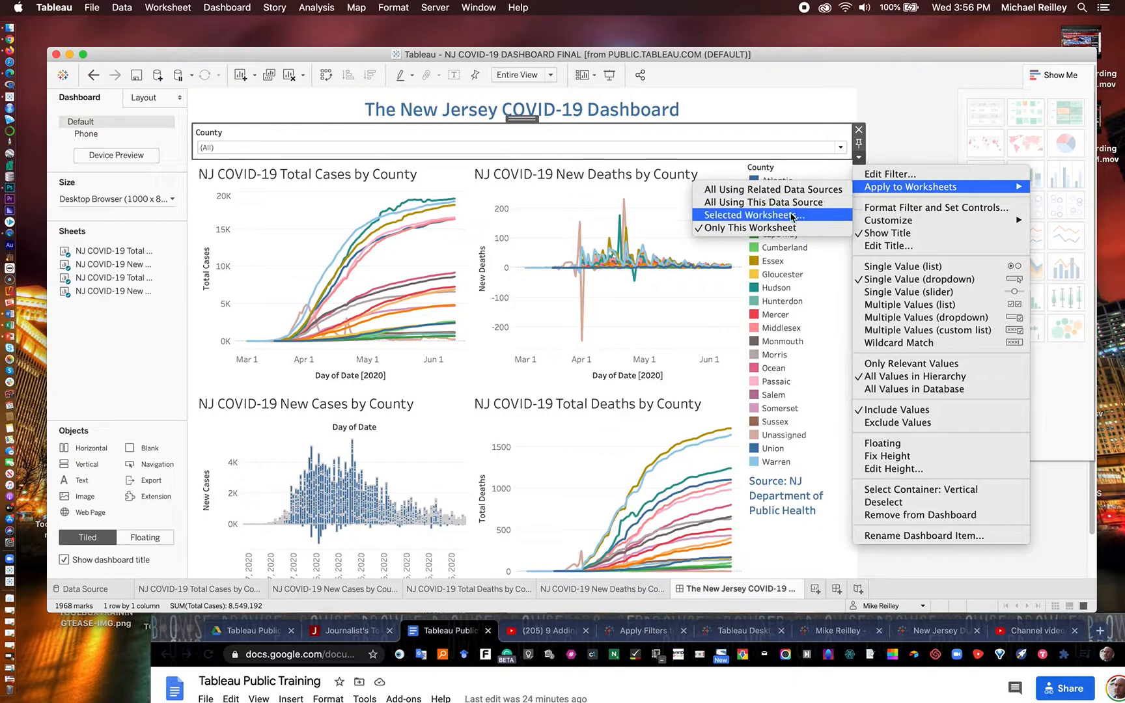
mouse_move(768, 219)
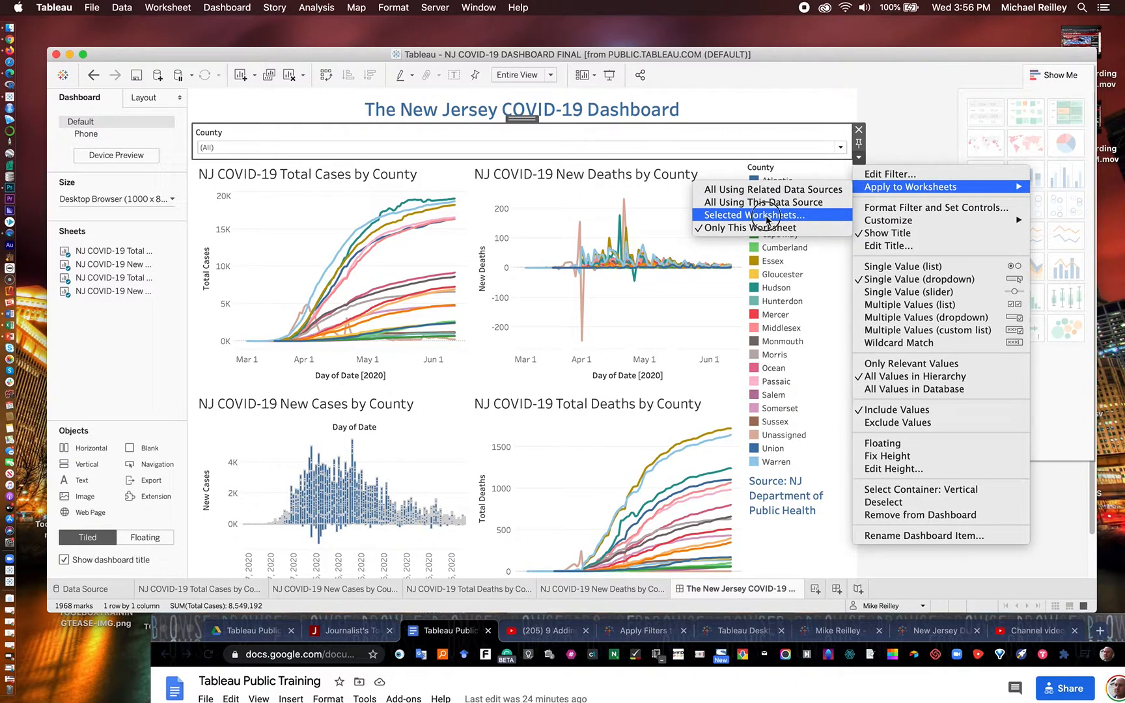
click(751, 215)
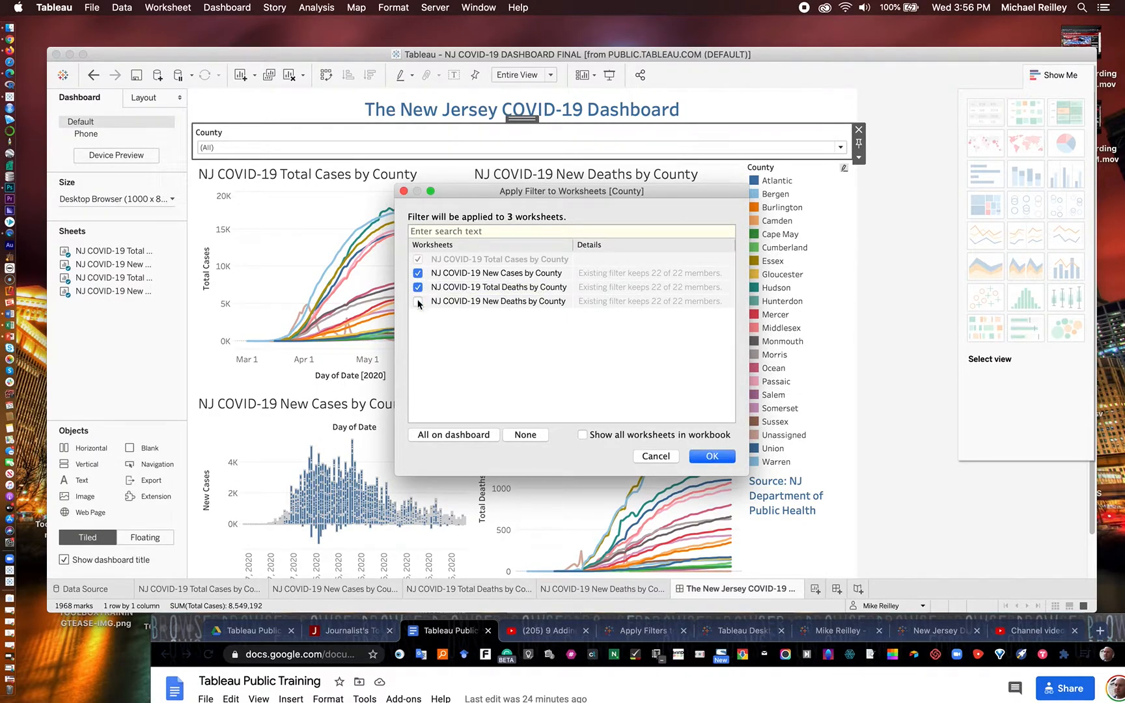
click(417, 302)
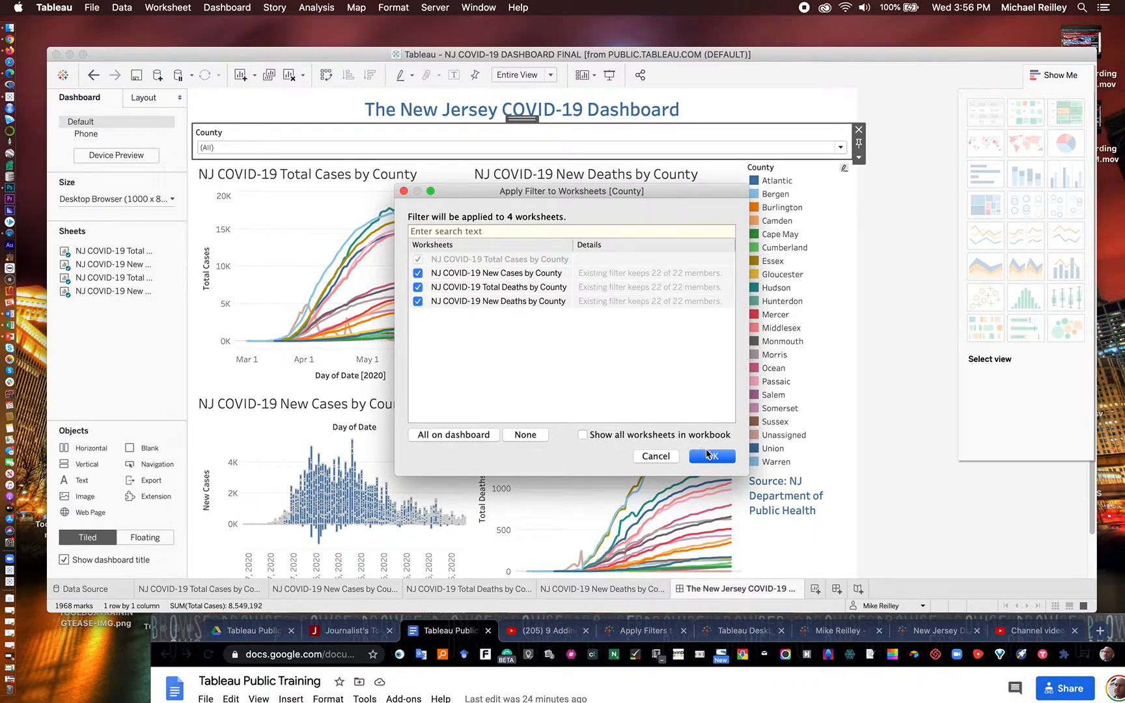
click(710, 457)
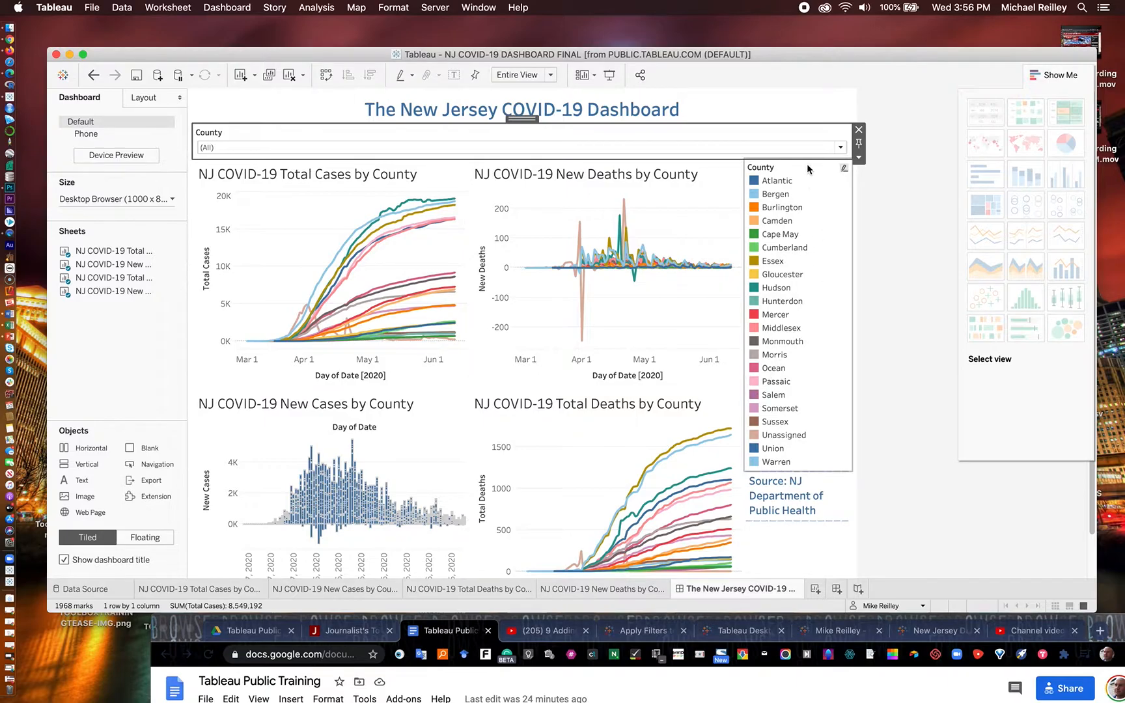
click(841, 152)
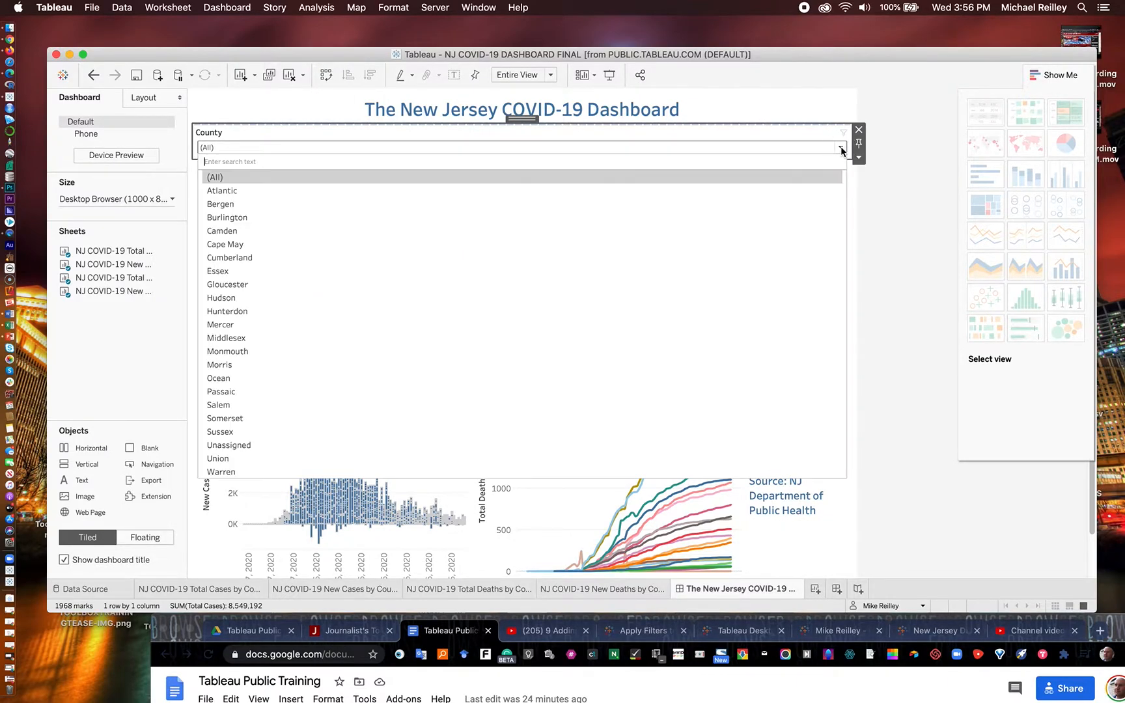
mouse_move(719, 209)
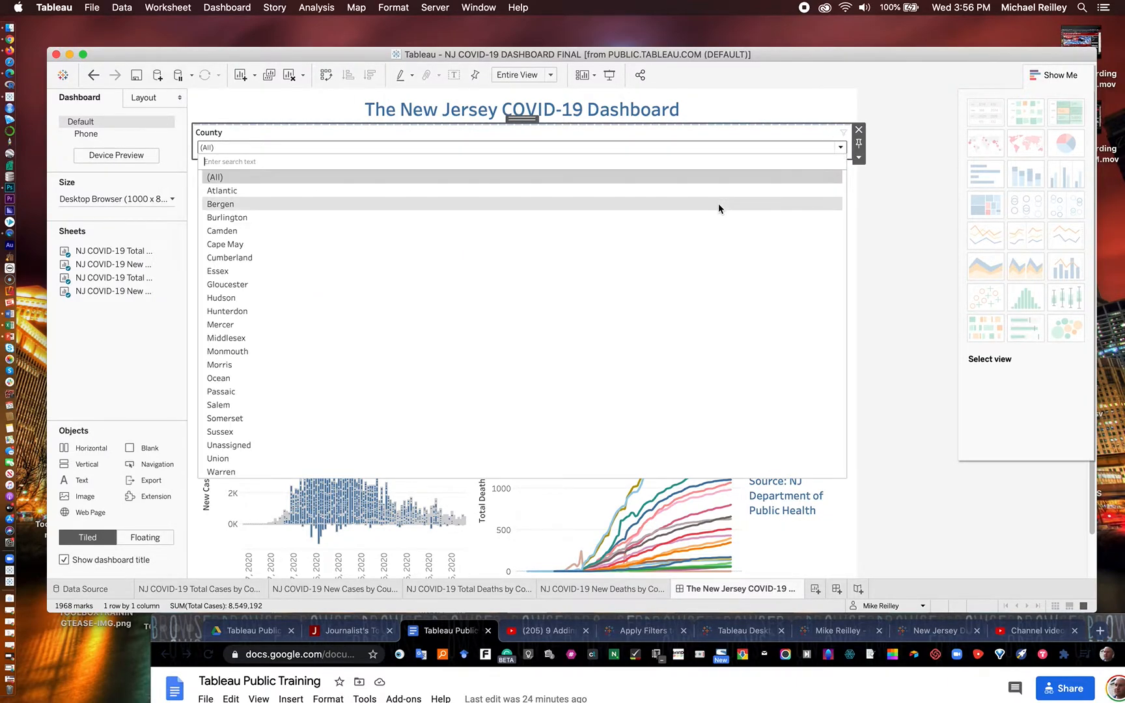
click(220, 204)
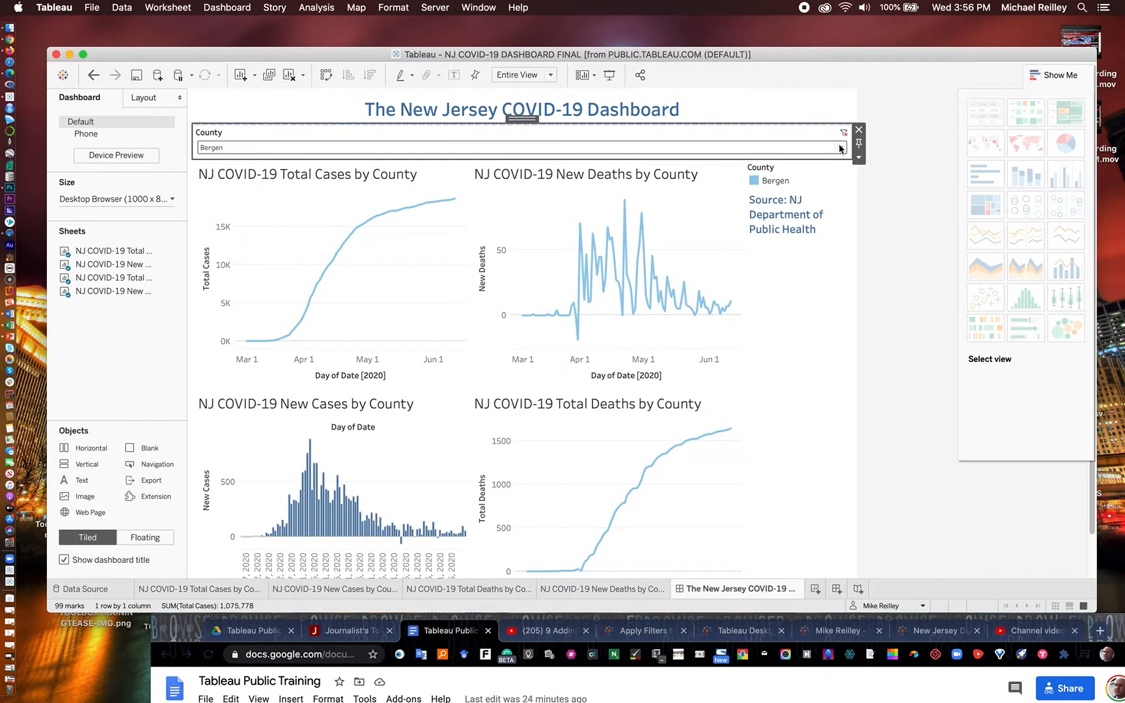
click(838, 148)
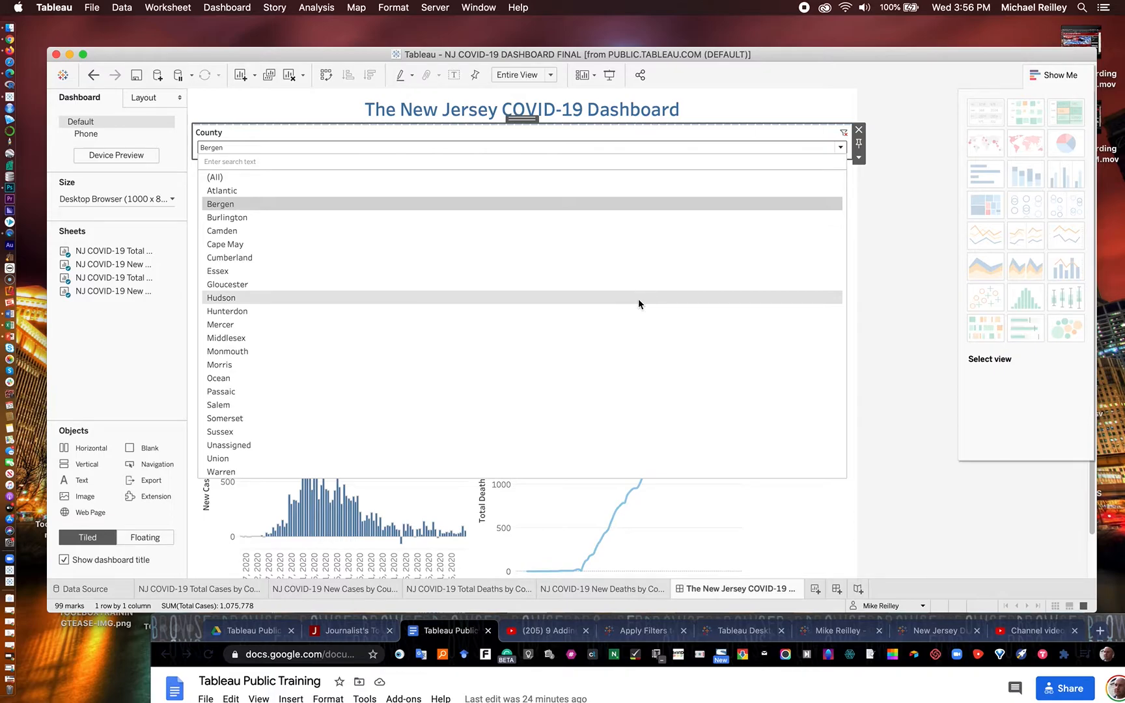
click(221, 297)
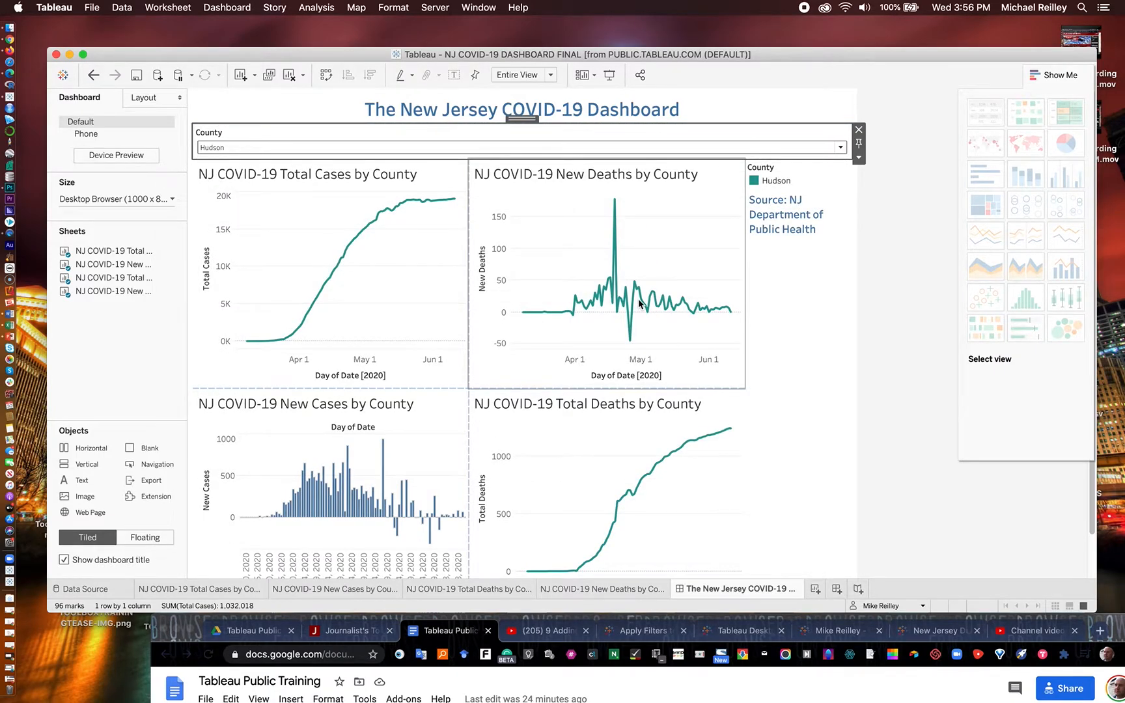
click(842, 148)
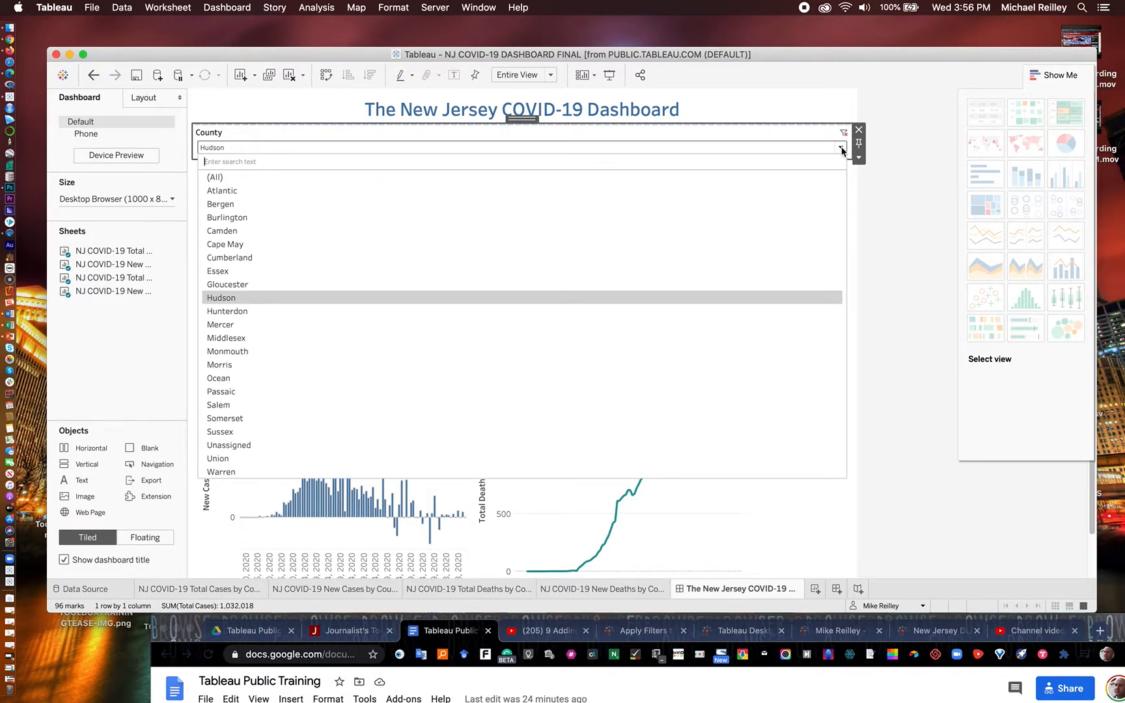
click(214, 177)
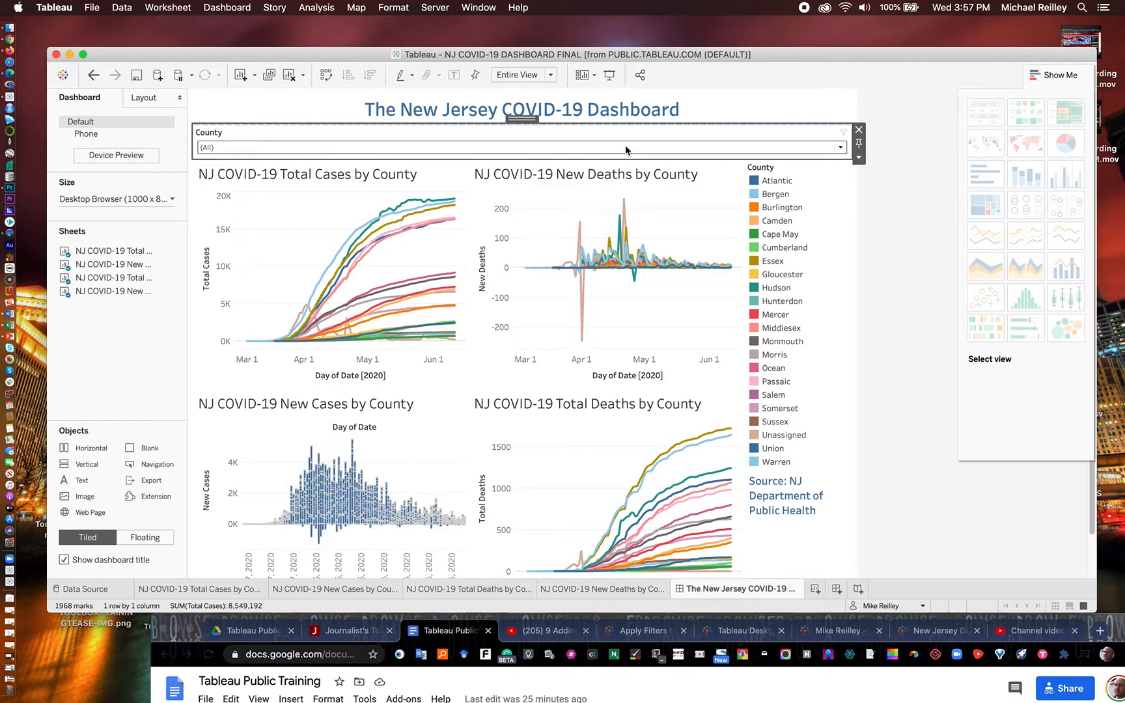
mouse_move(537, 141)
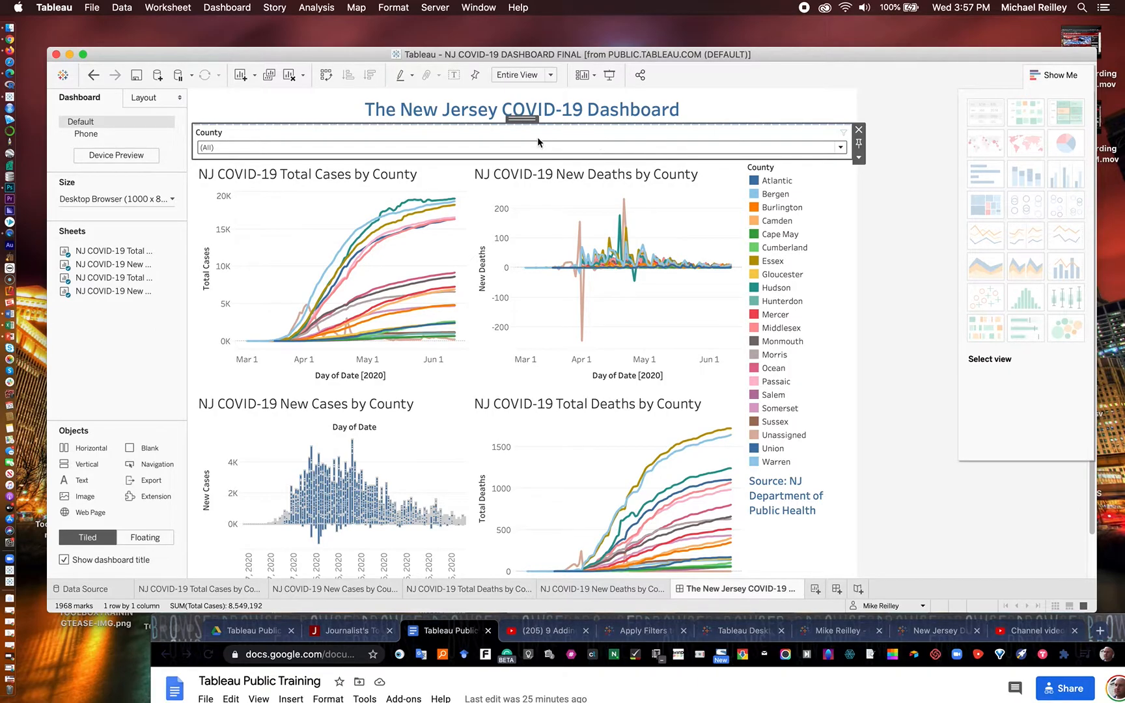
mouse_move(301, 136)
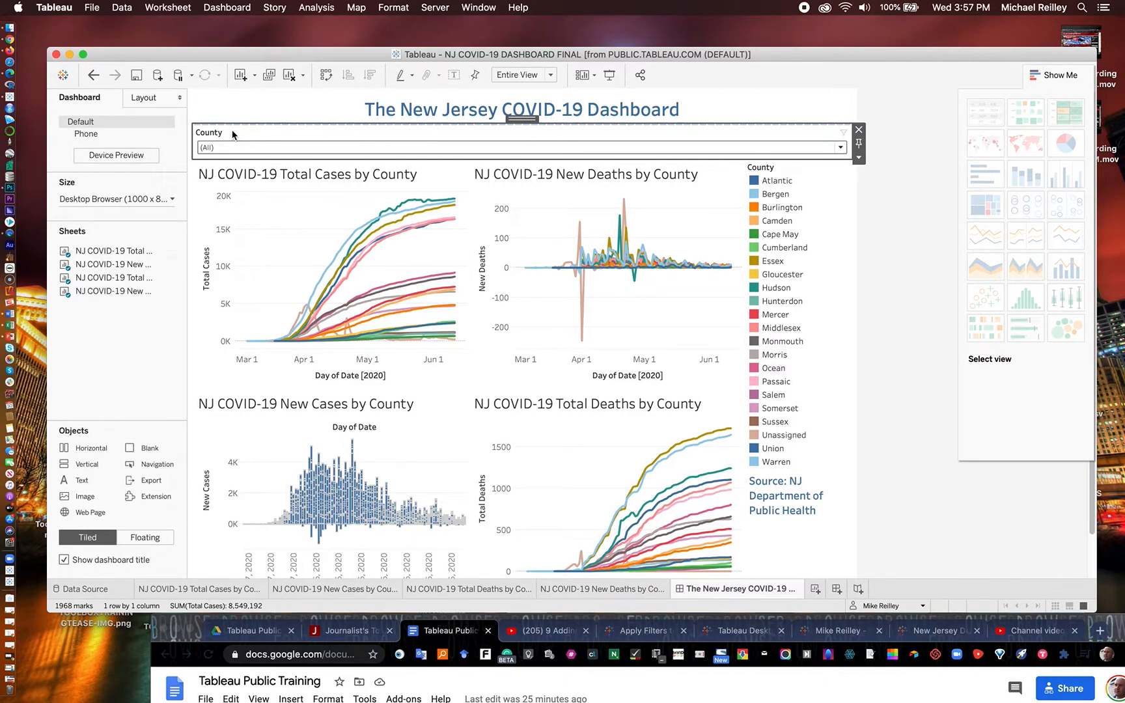
Edit the filter title to 'Search by County' with blue, size 11 text.
click(859, 159)
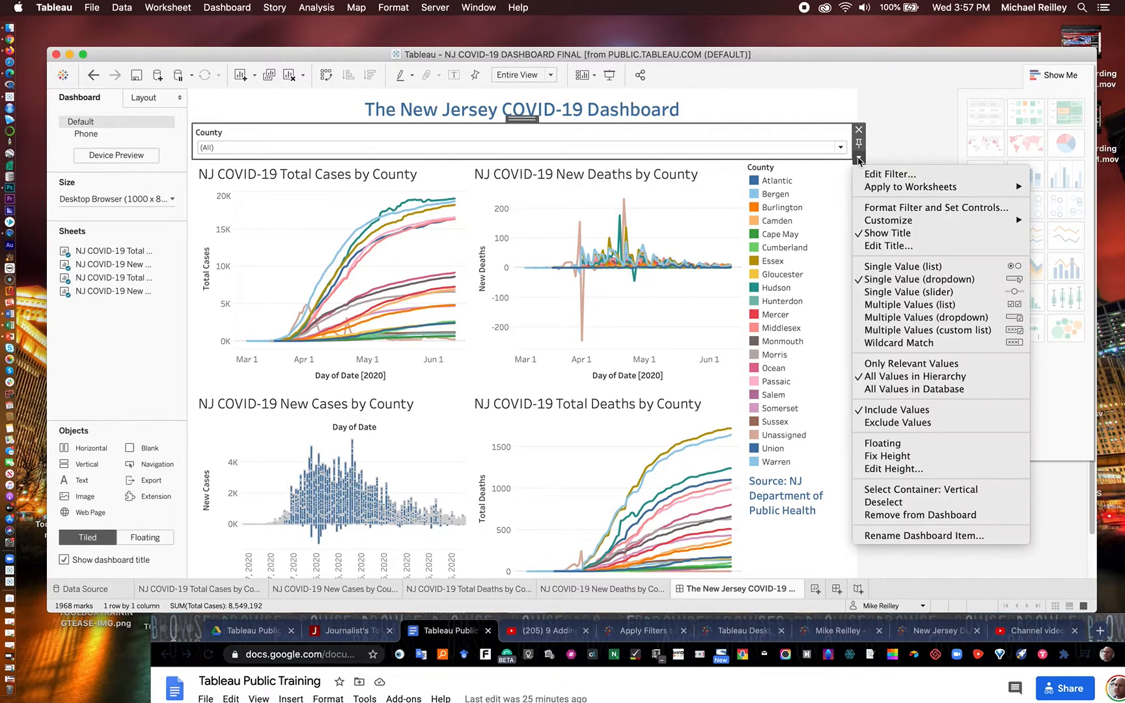
mouse_move(890, 246)
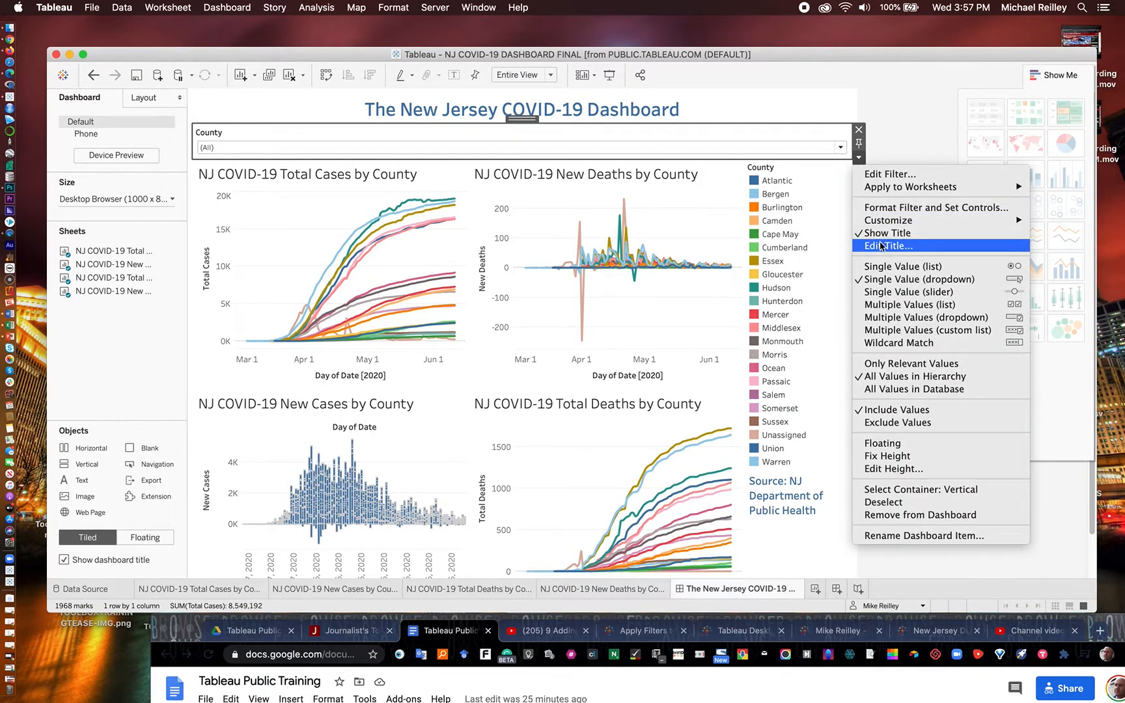
click(889, 245)
text(Search by County)
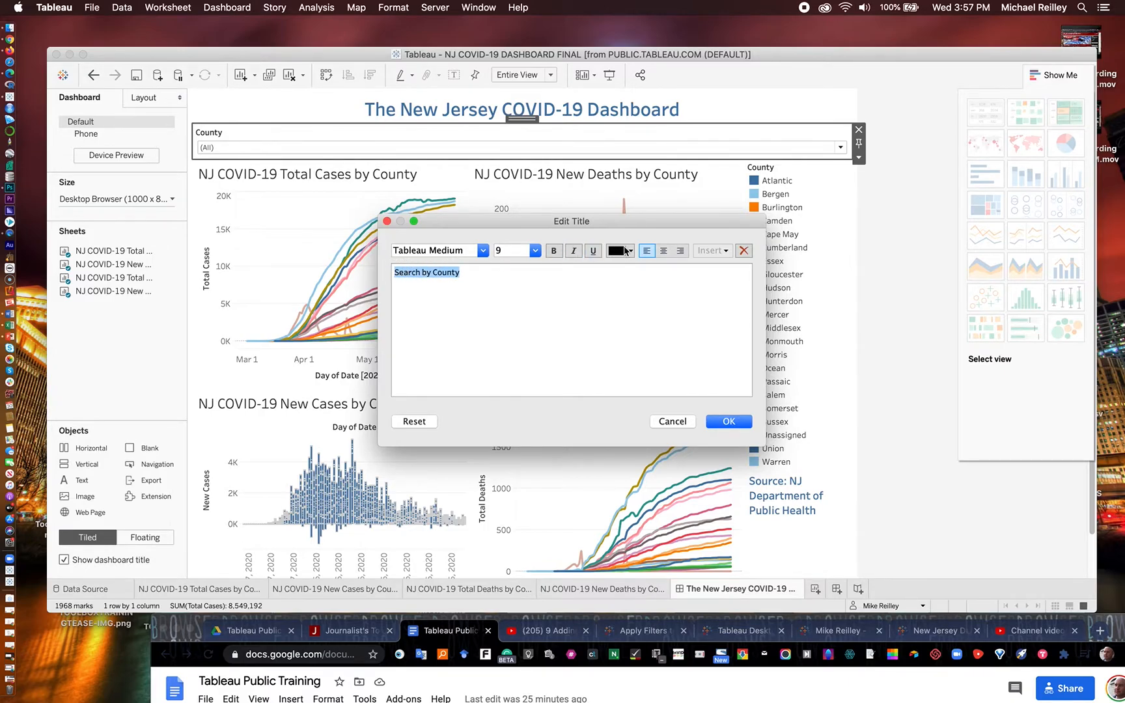
click(619, 251)
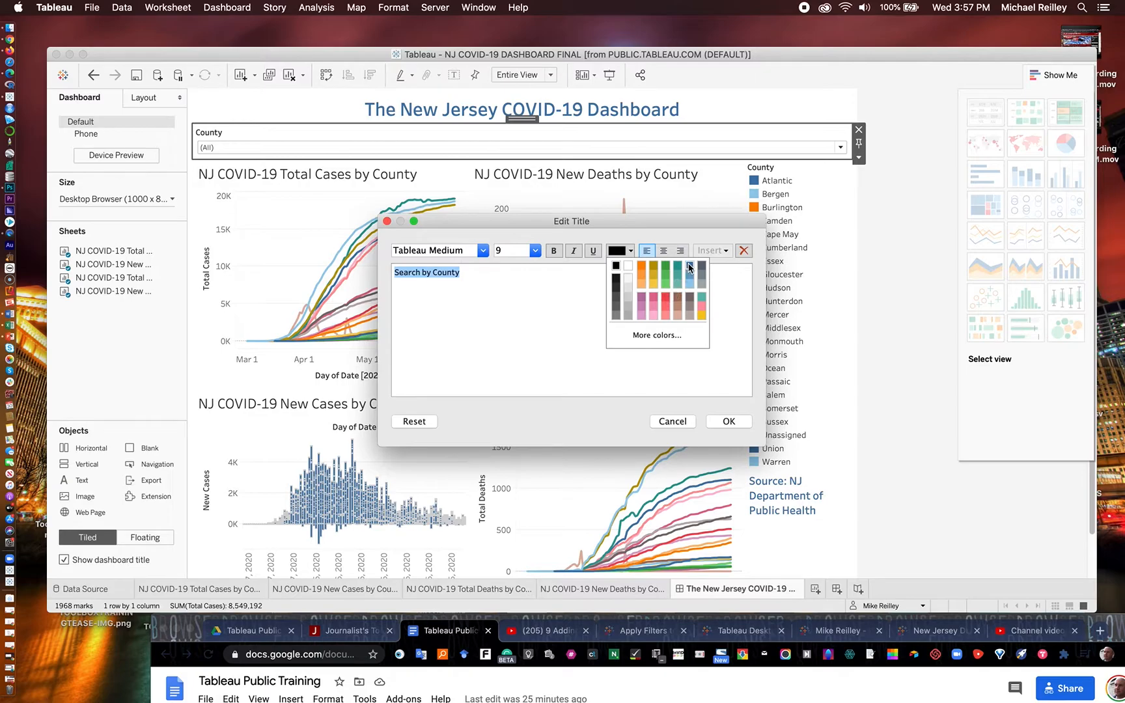
click(691, 280)
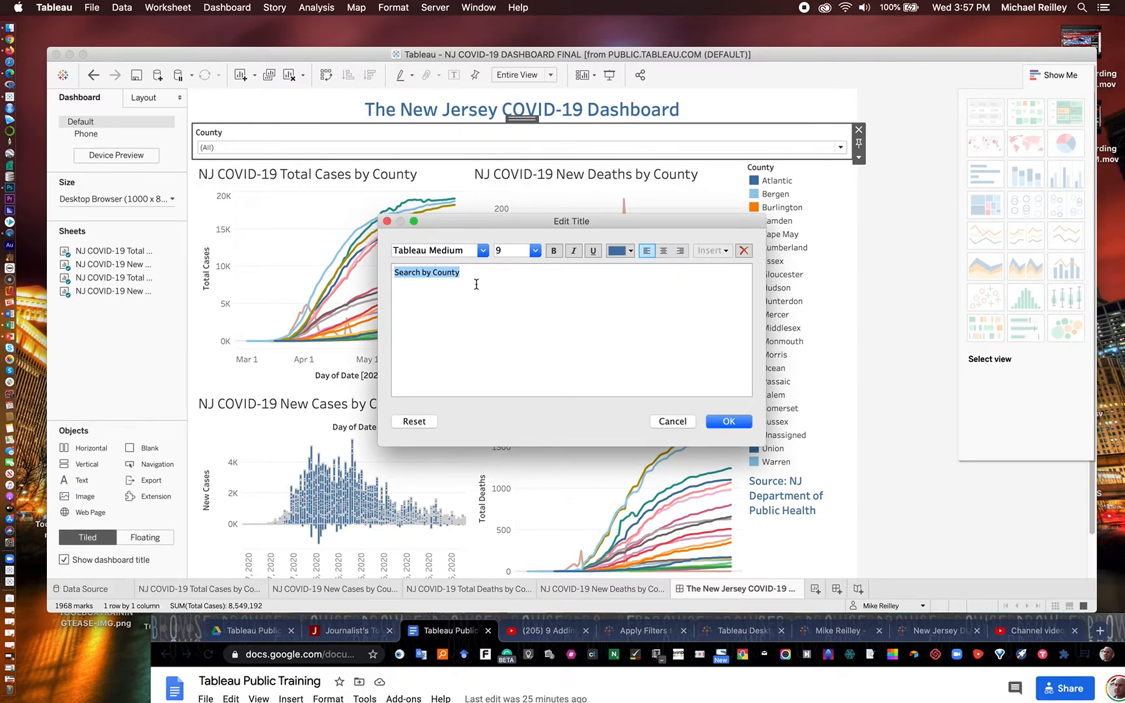
click(535, 251)
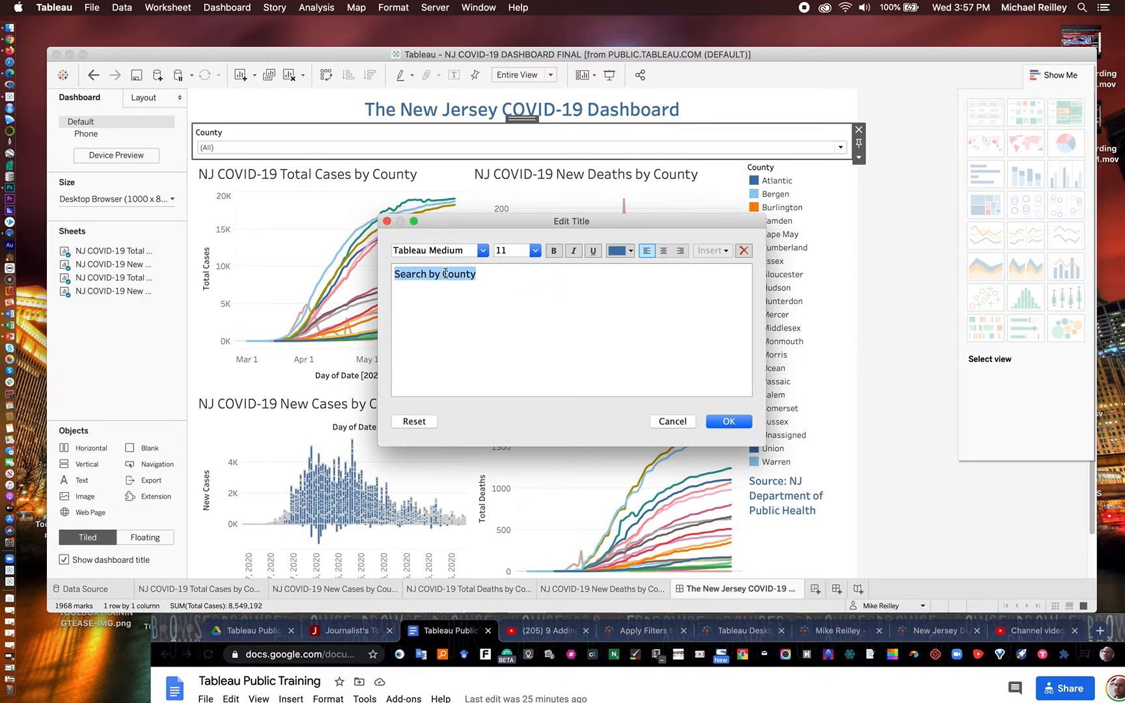
click(727, 421)
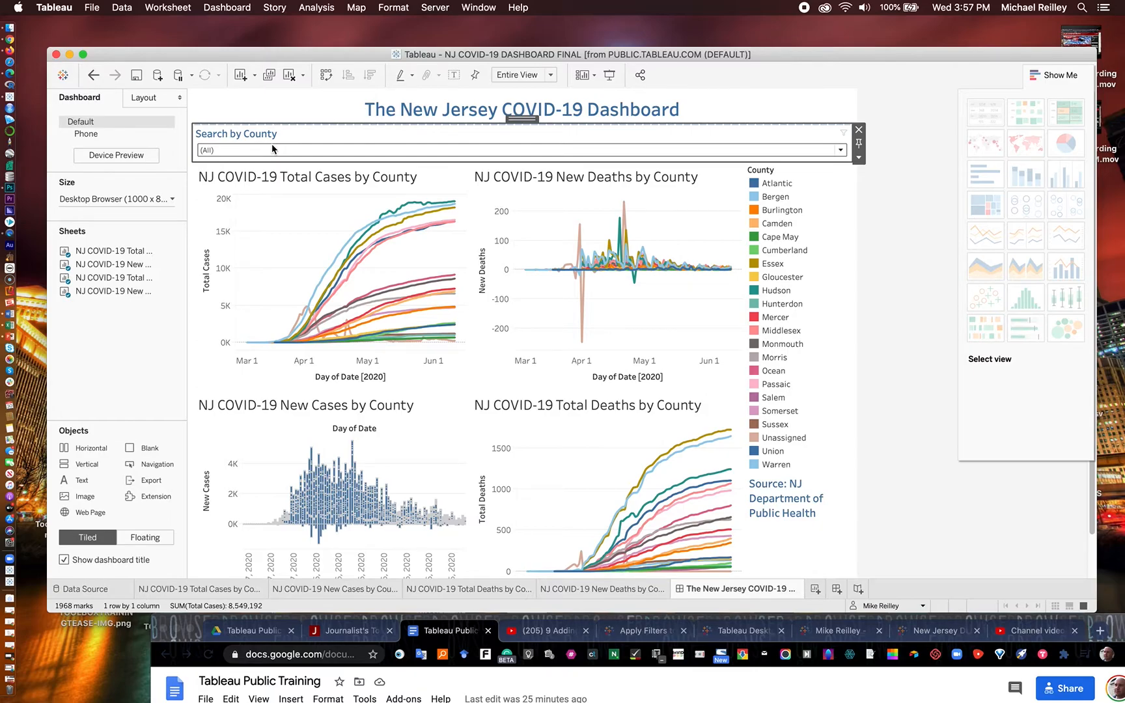
mouse_move(379, 141)
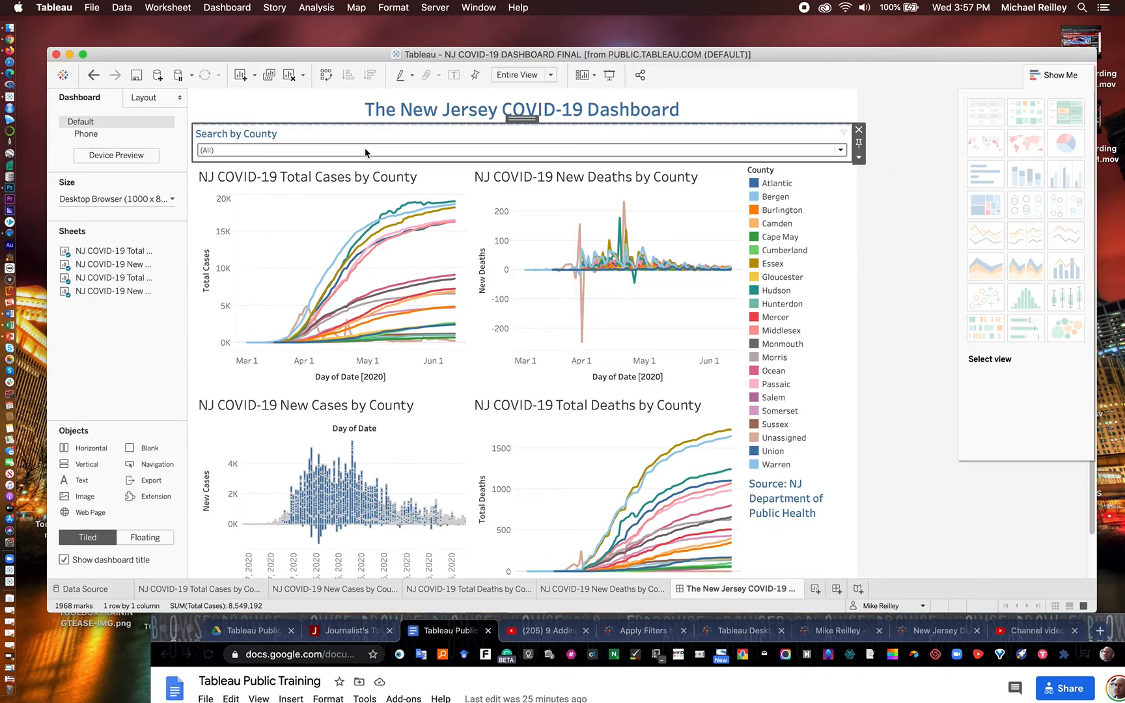
mouse_move(378, 157)
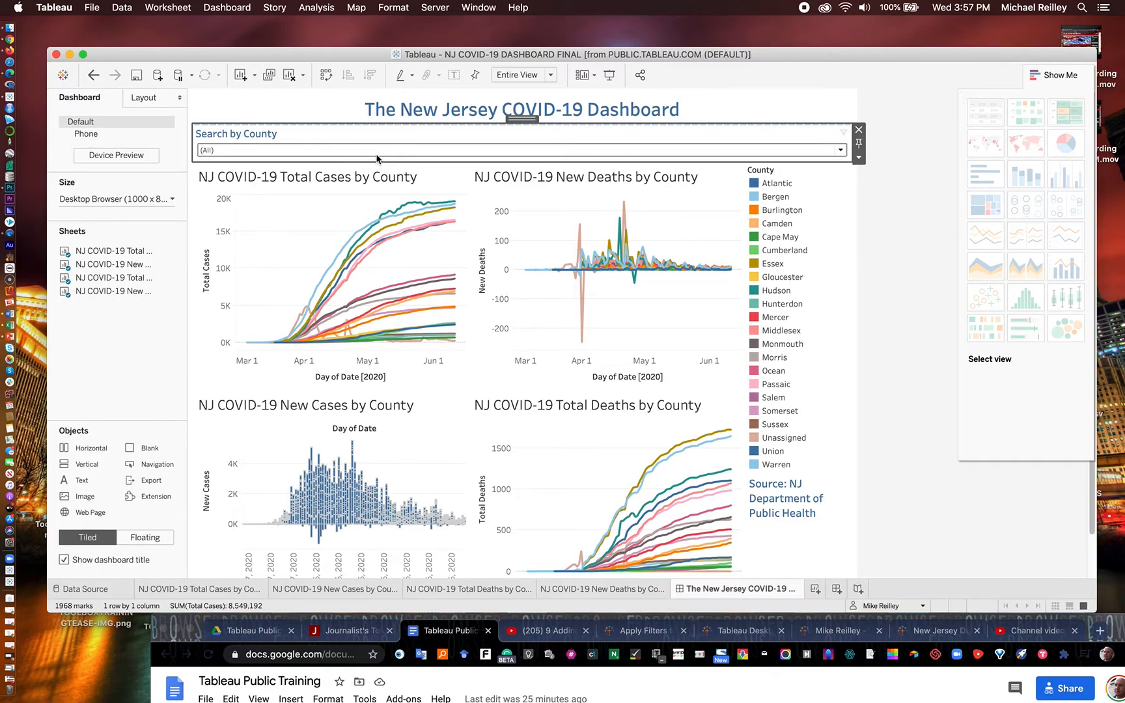